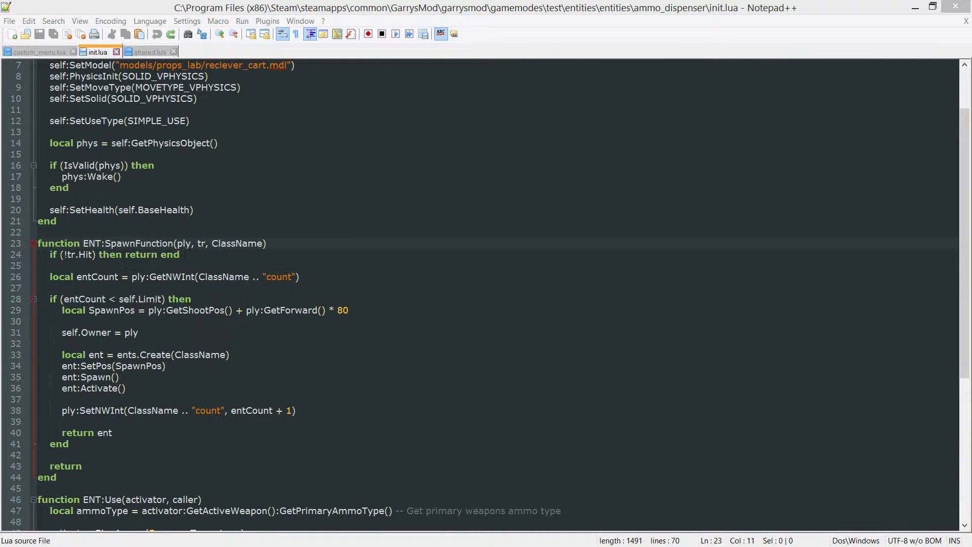
Cut the reciever_cart model path out of init.lua's SetModel call
left_click(178, 243)
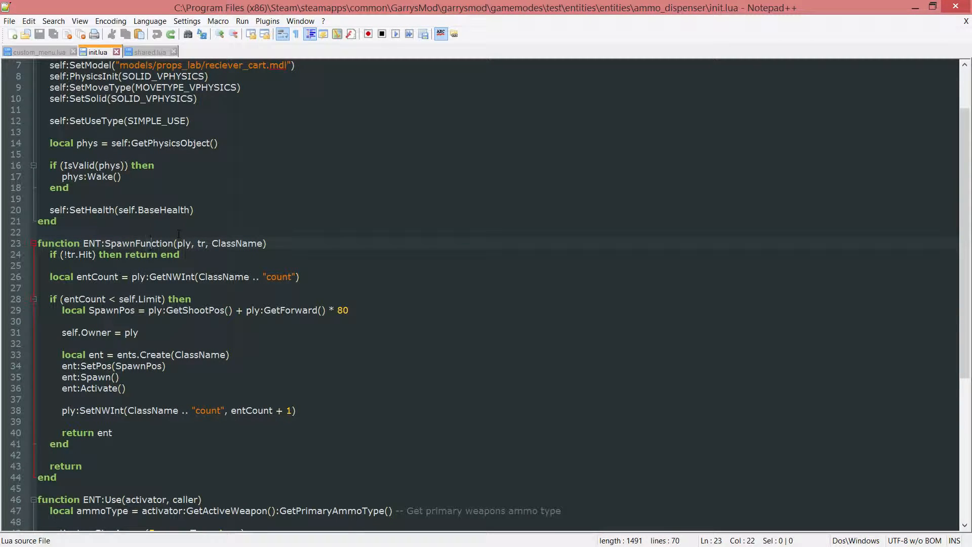
scroll("up", 3)
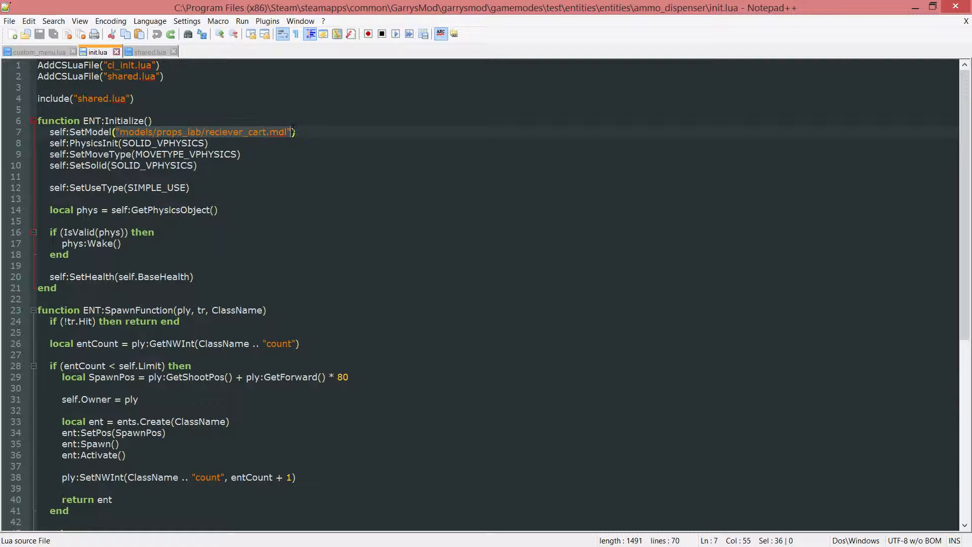
key("Delete")
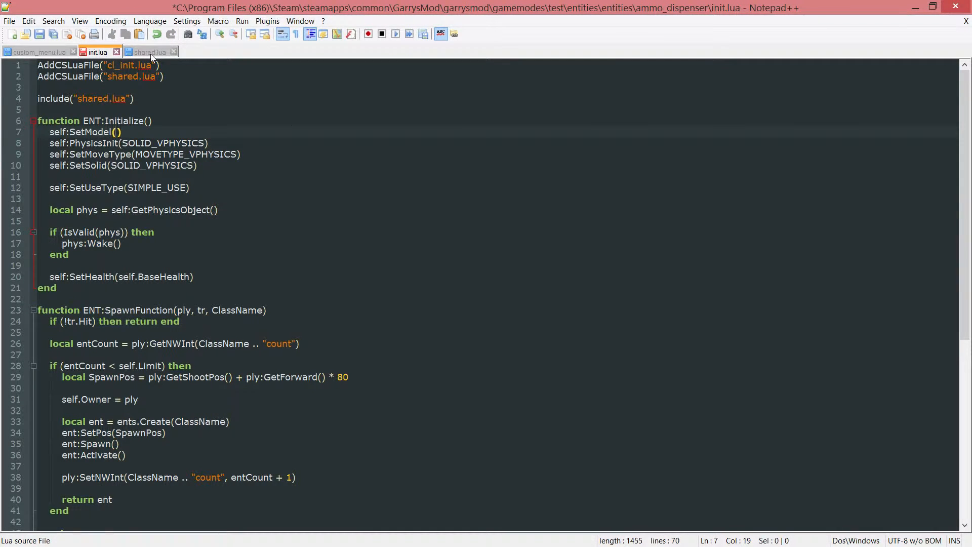
Add ENT.Model = "models/props_lab/reciever_cart.mdl" to shared.lua, save, and return to init.lua
left_click(148, 51)
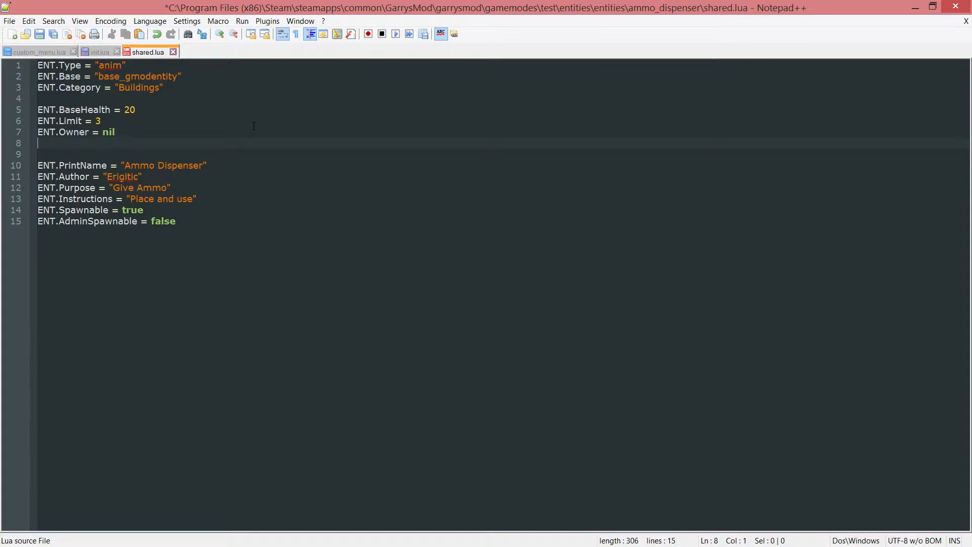
type("ENT.M")
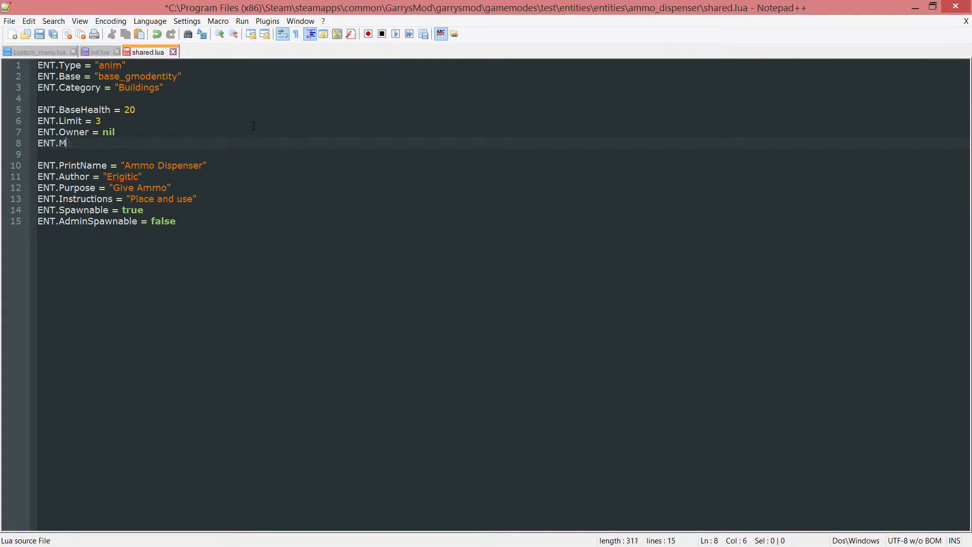
type("odel = \"models/props_lab/reciever_cart.mdl\"")
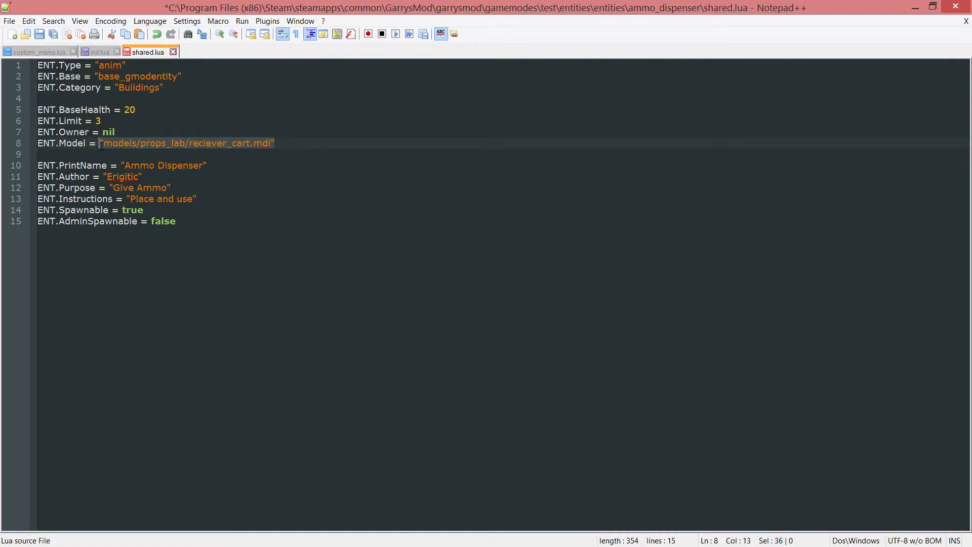
key("ctrl+s")
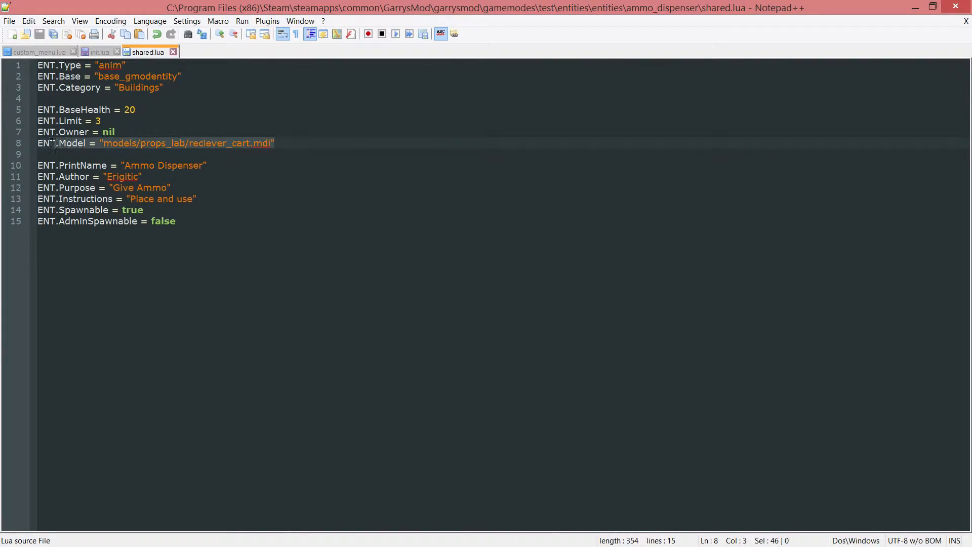
left_click(368, 141)
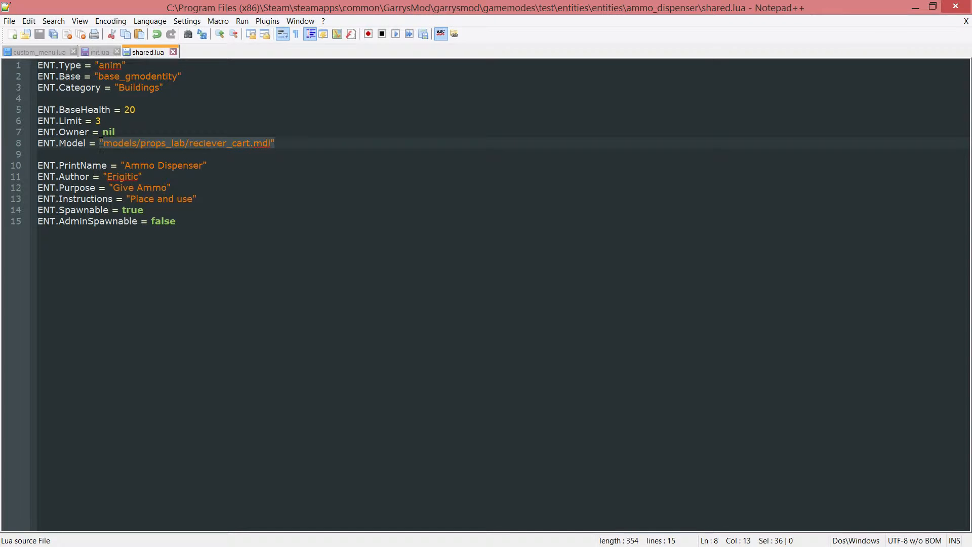
left_click(273, 144)
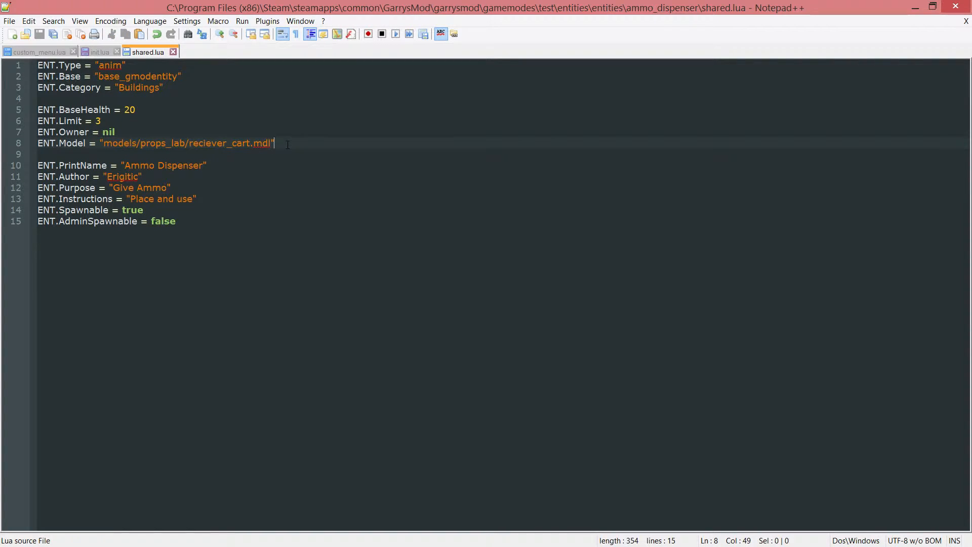
left_click(97, 52)
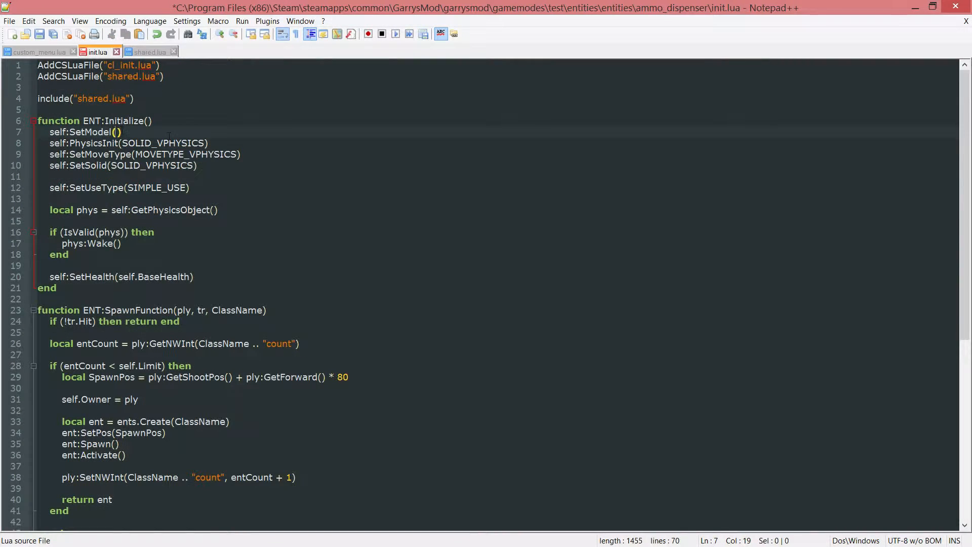
Change init.lua to self:SetModel(self.Model) and save the file
type("selof")
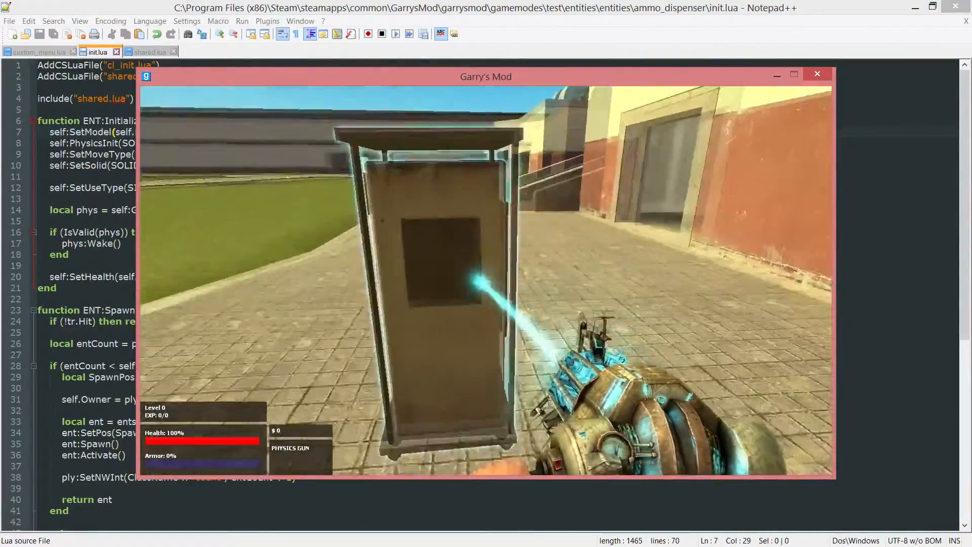
key("Escape")
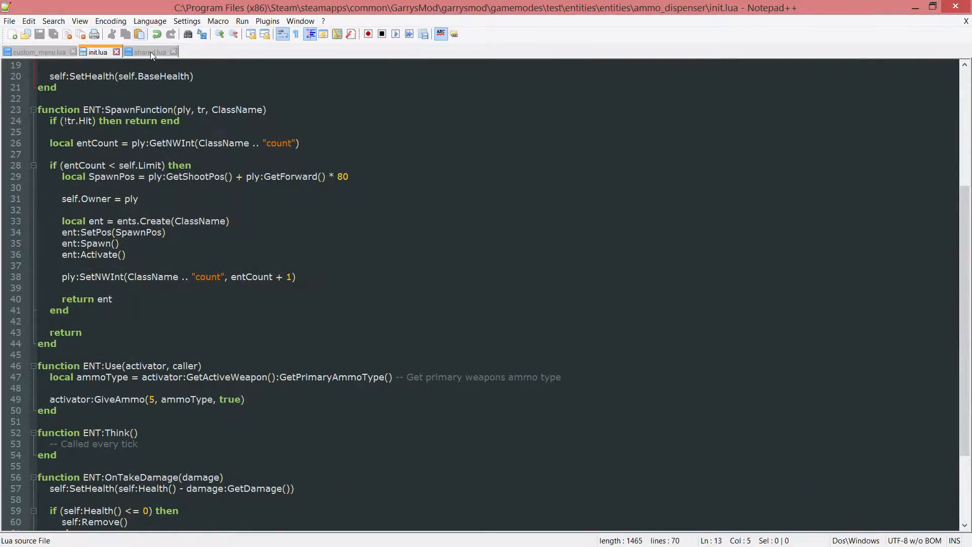
In ENT:OnRemove, wrap SetNWInt in if (Owner:GetNWInt(ClassName.."count") > 0) then ... end
scroll("down", 3)
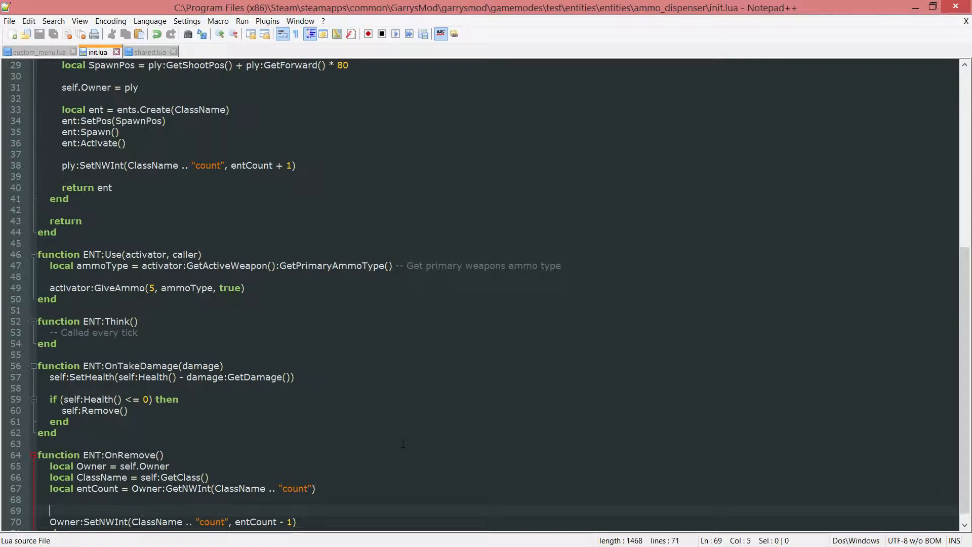
scroll("down", 3)
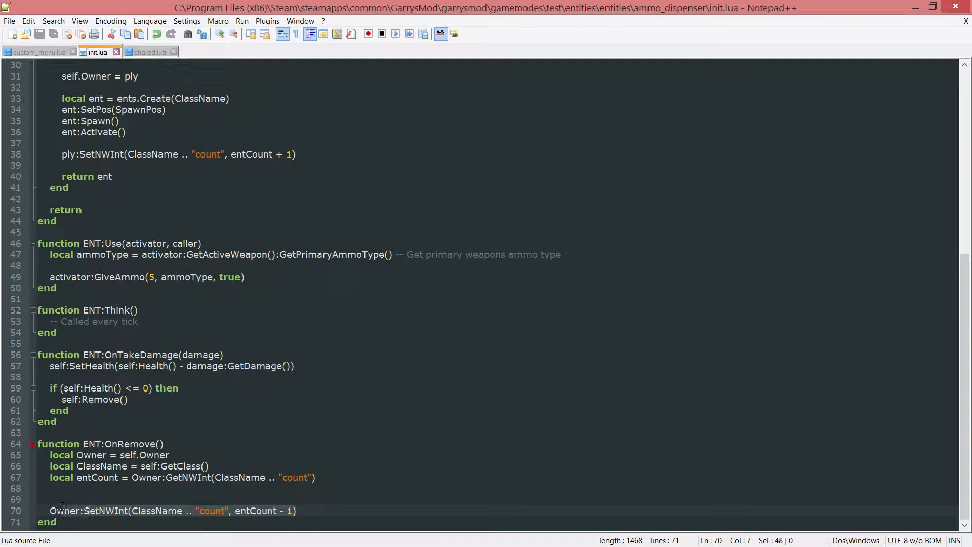
left_click(58, 500)
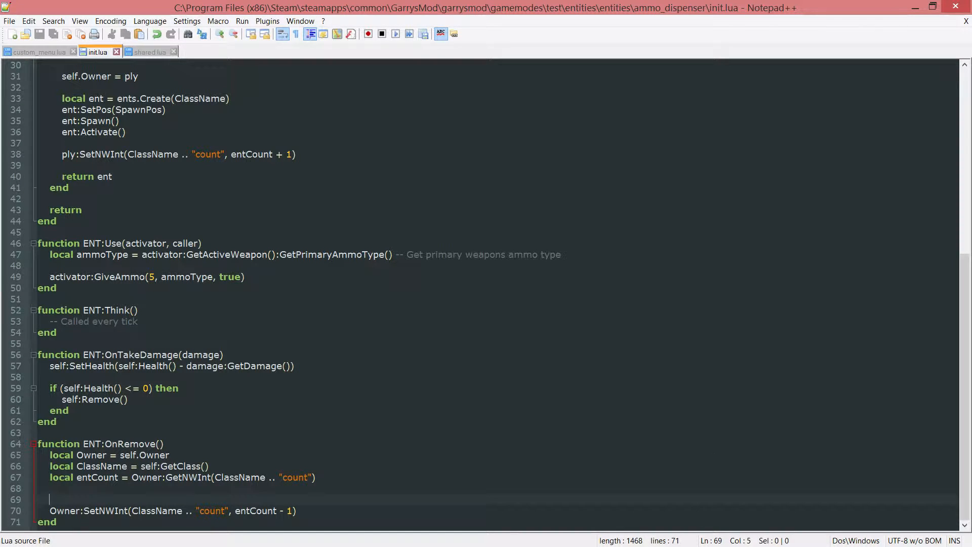
type("if ()")
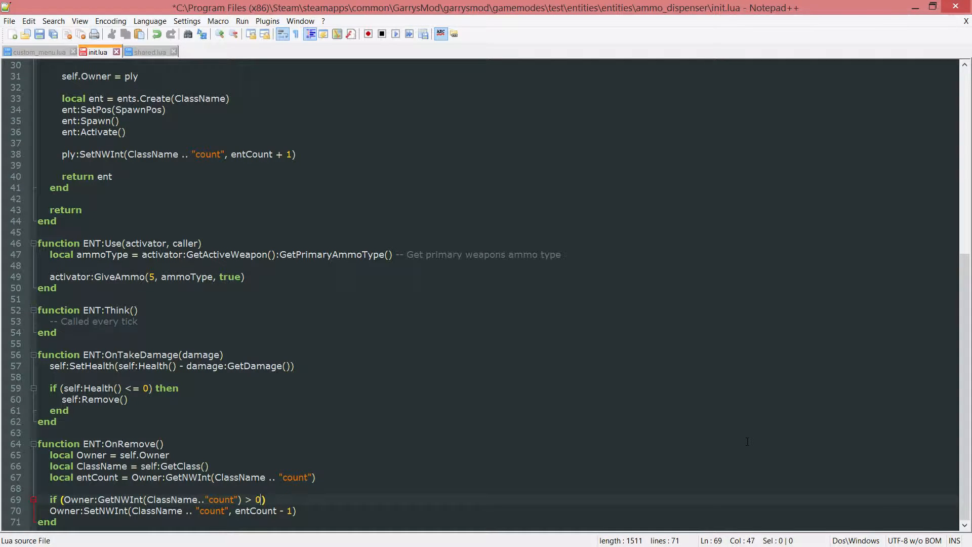
type("then")
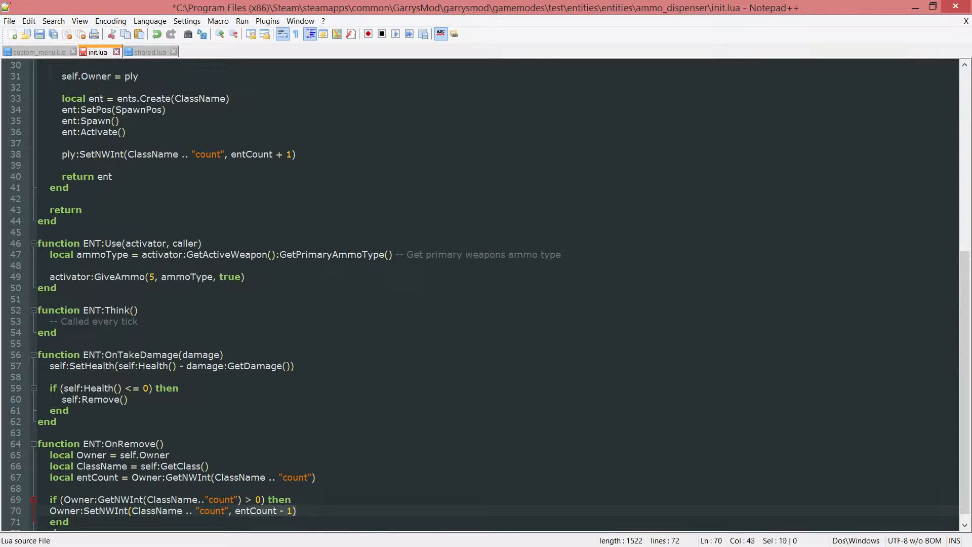
left_click(51, 511)
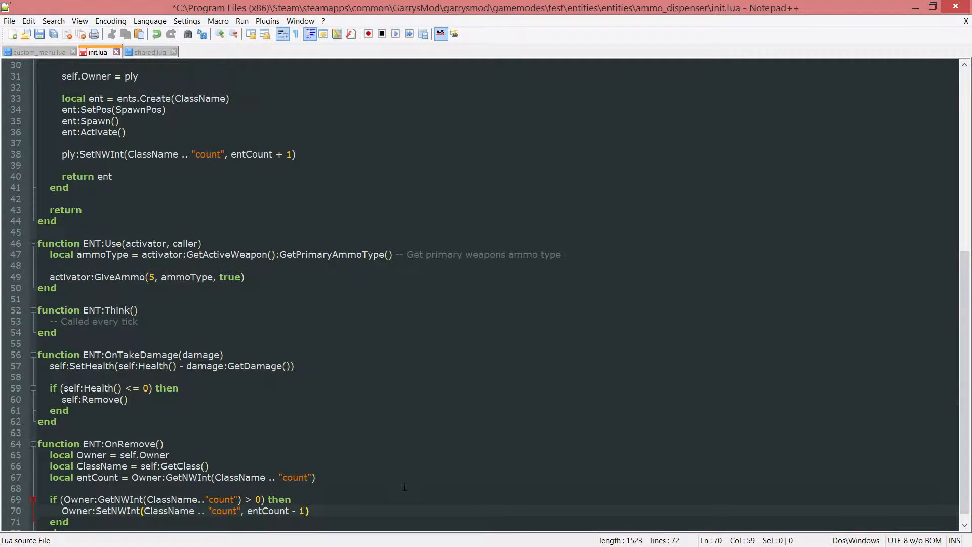
mouse_move(638, 466)
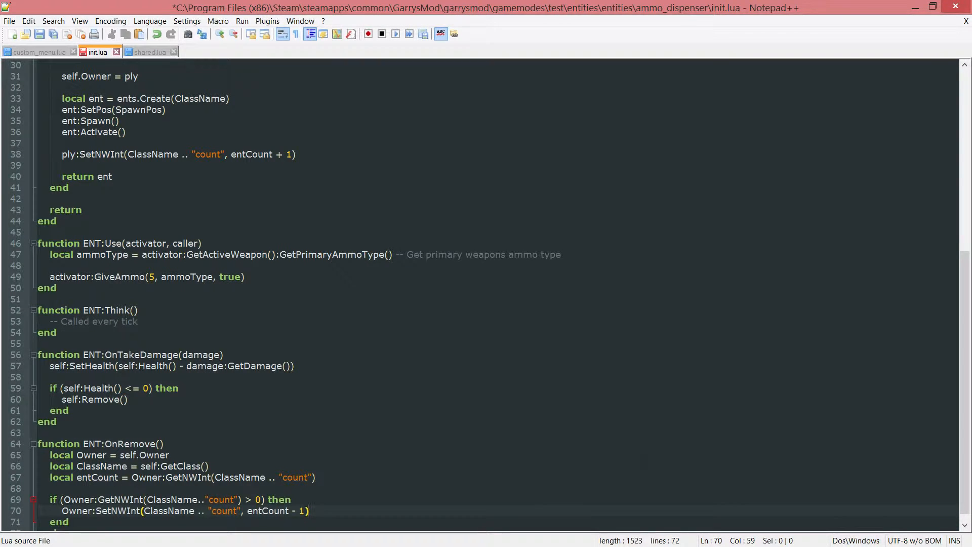
Wrap the OnRemove count check in if (Owner.IsValid()) then ... end and save init.lua
key("ctrl+s")
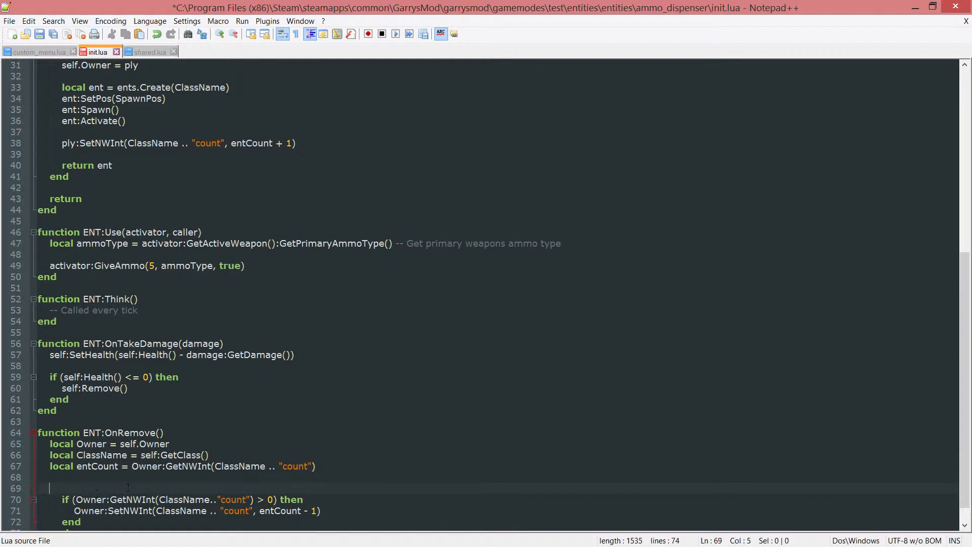
type("if")
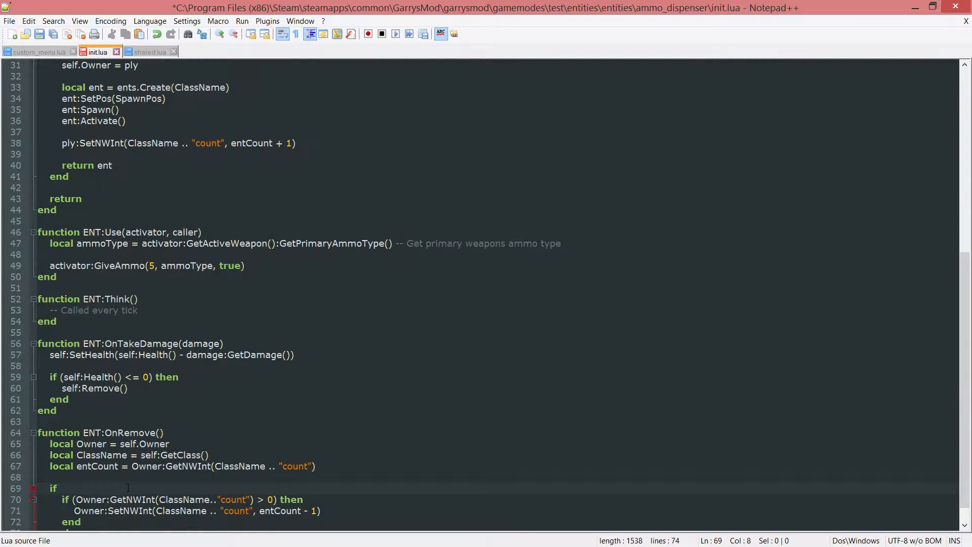
type("(Owner.IsVasli")
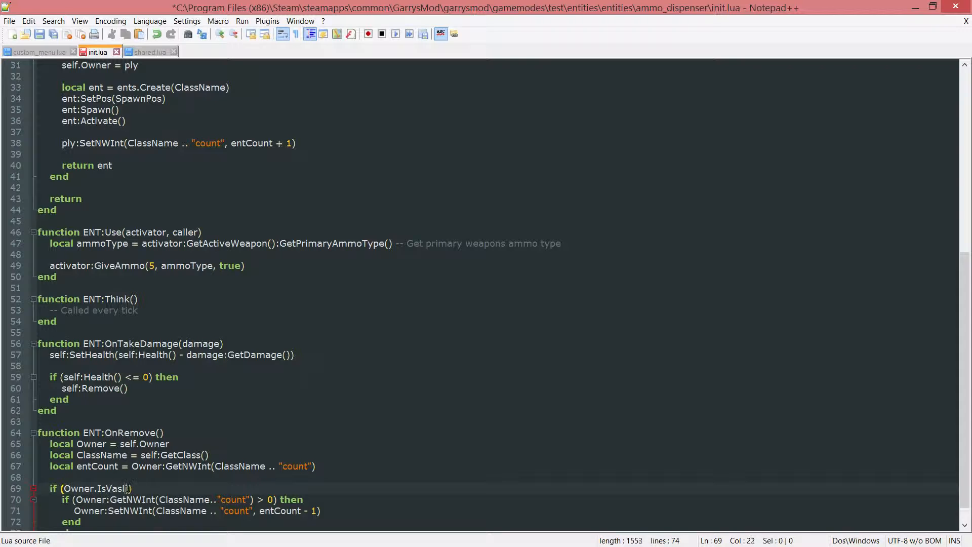
type("id())")
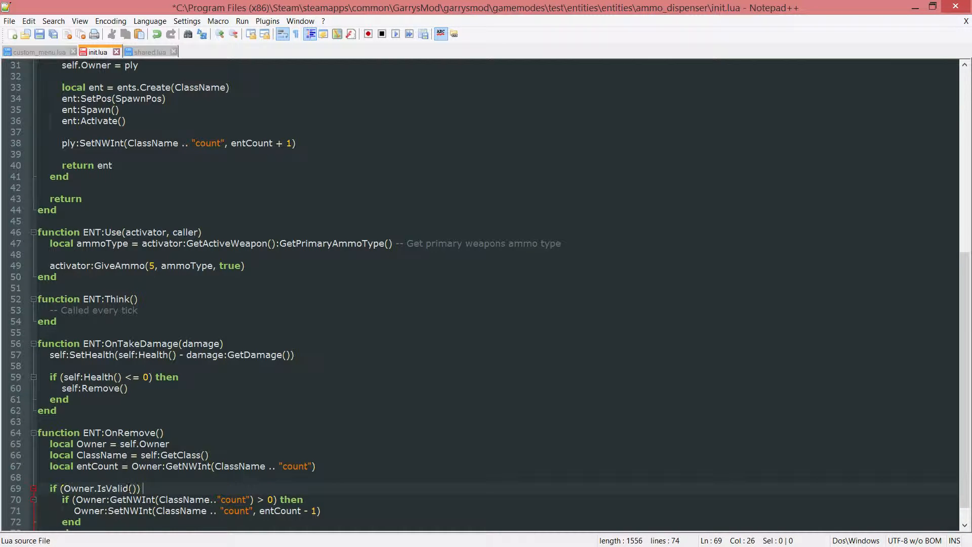
type("then")
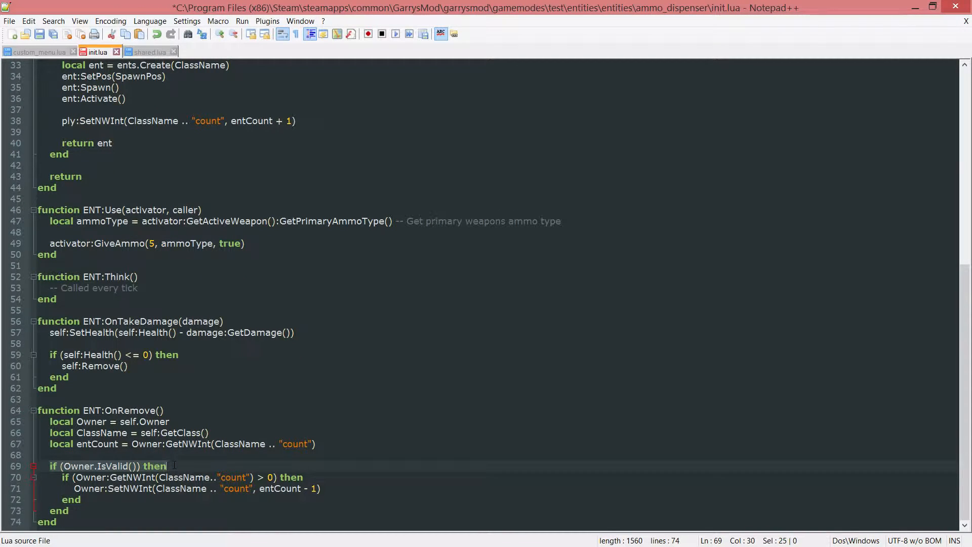
mouse_move(88, 516)
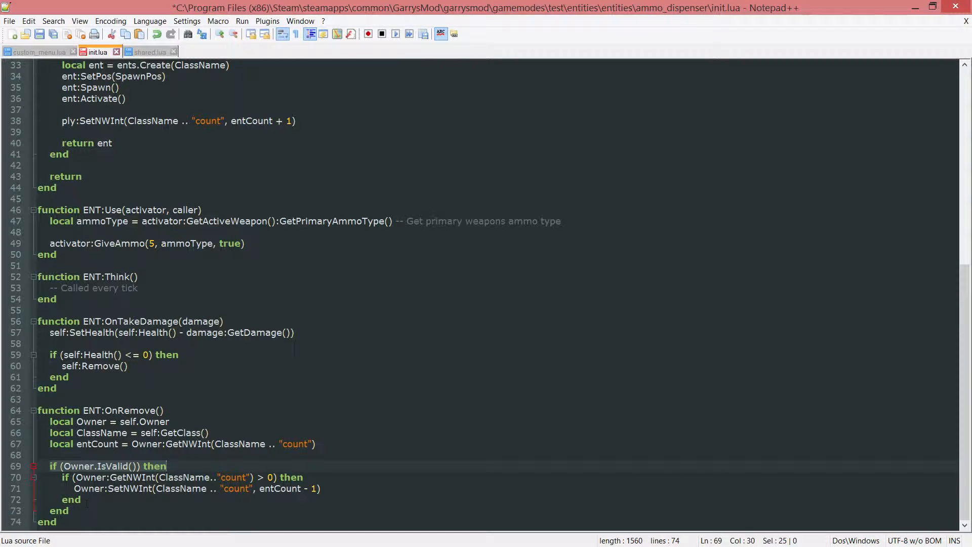
left_click(138, 466)
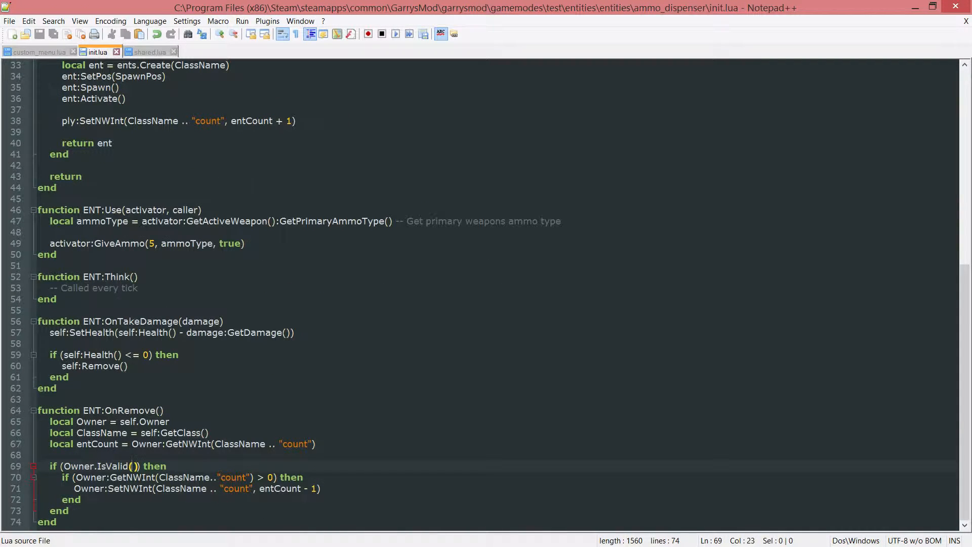
mouse_move(34, 52)
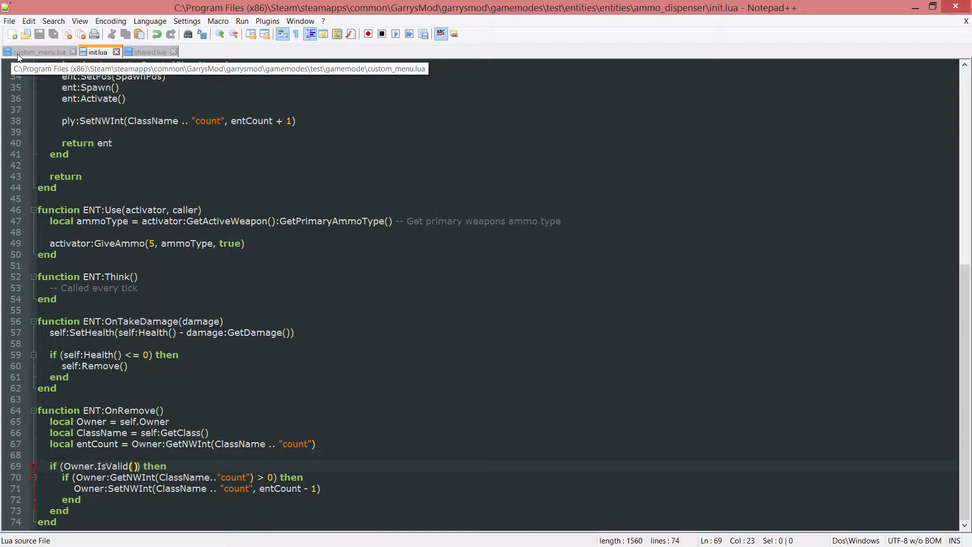
In custom_menu.lua's shopButton.DoClick, add local iconList = vgui.Create("DIconLayout", shopPanel)
left_click(37, 52)
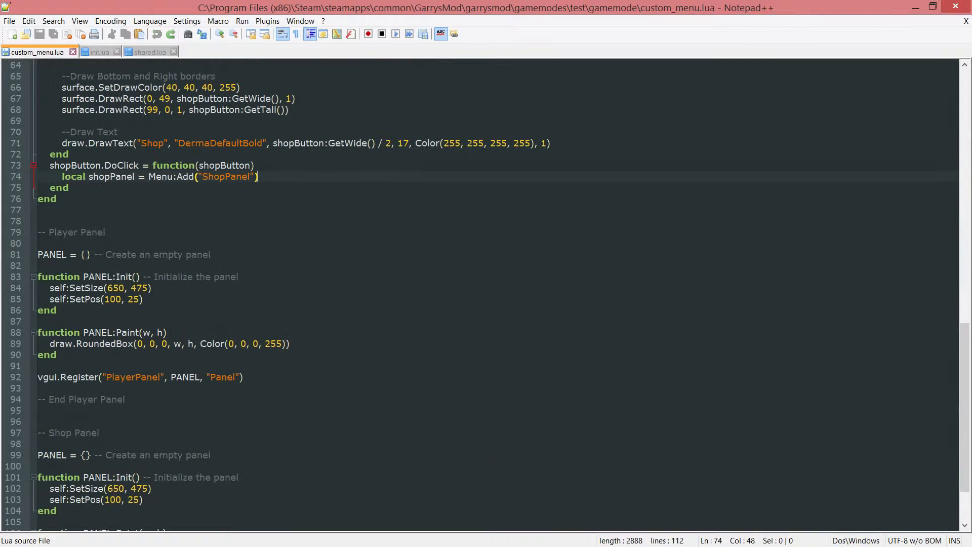
scroll("up", 3)
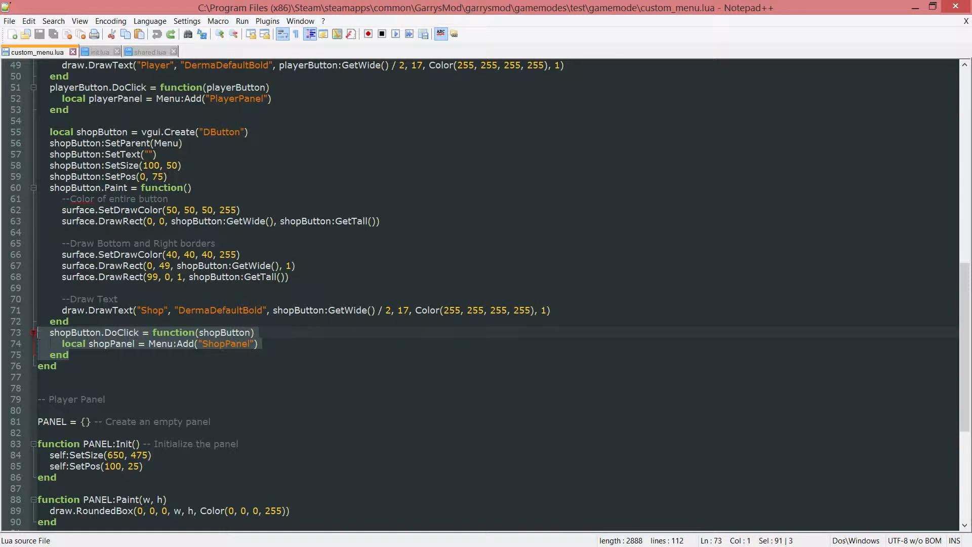
left_click(259, 343)
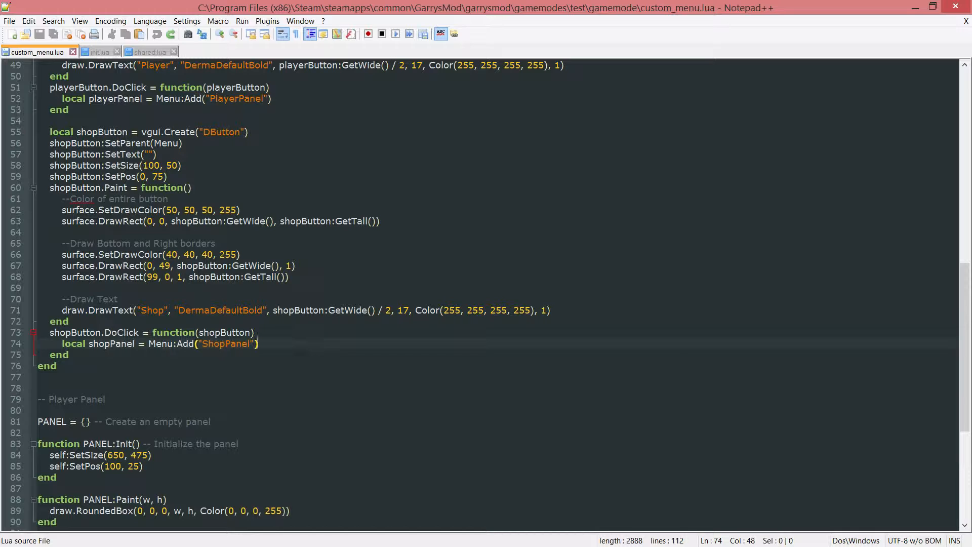
key("Enter")
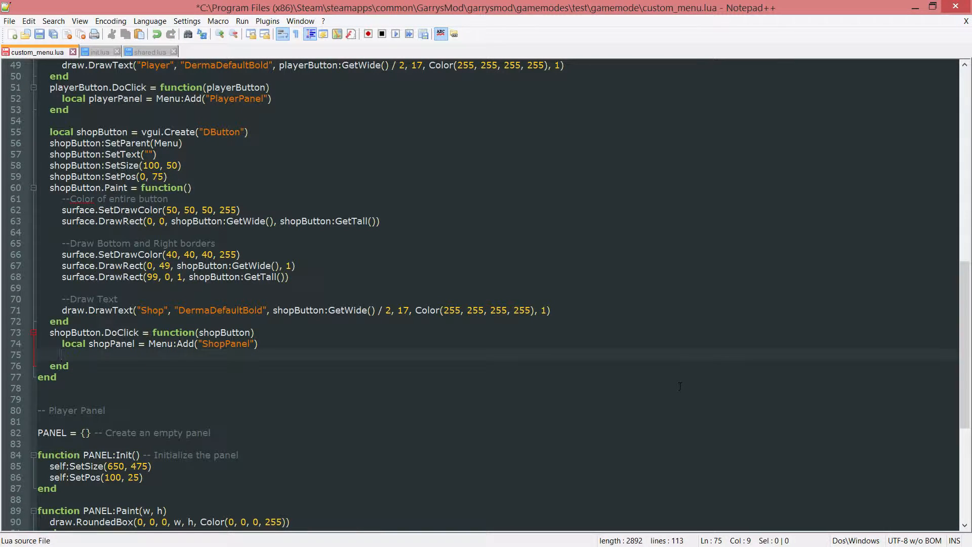
type("local iconLi")
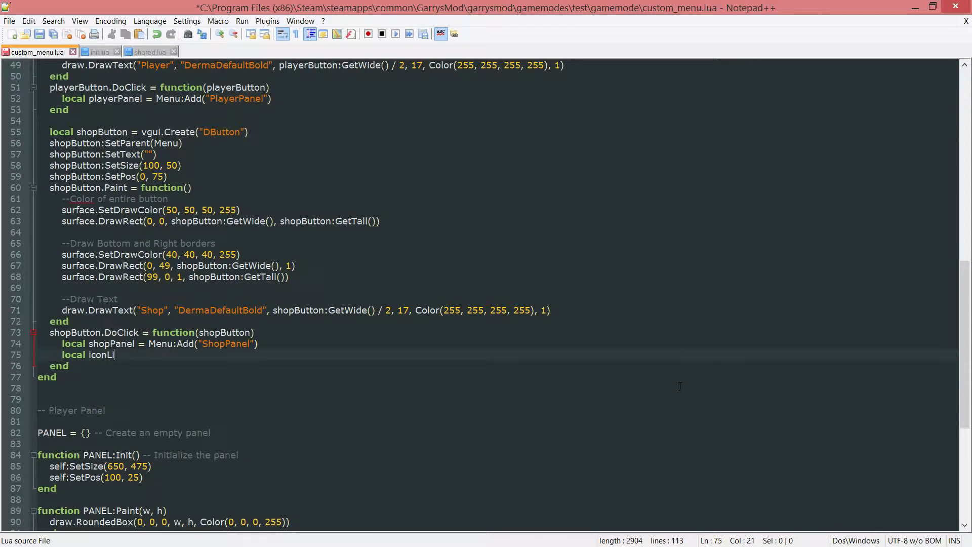
type("st")
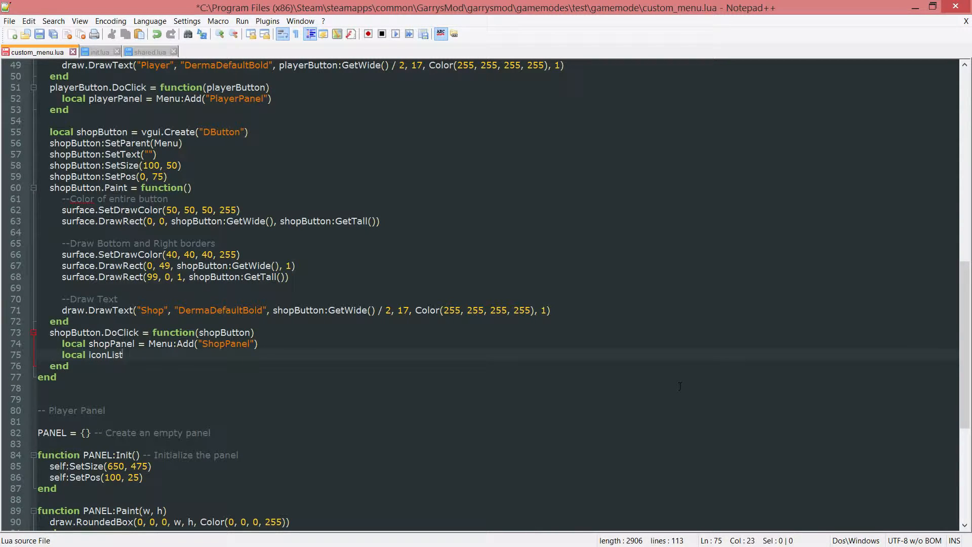
type("= vgu")
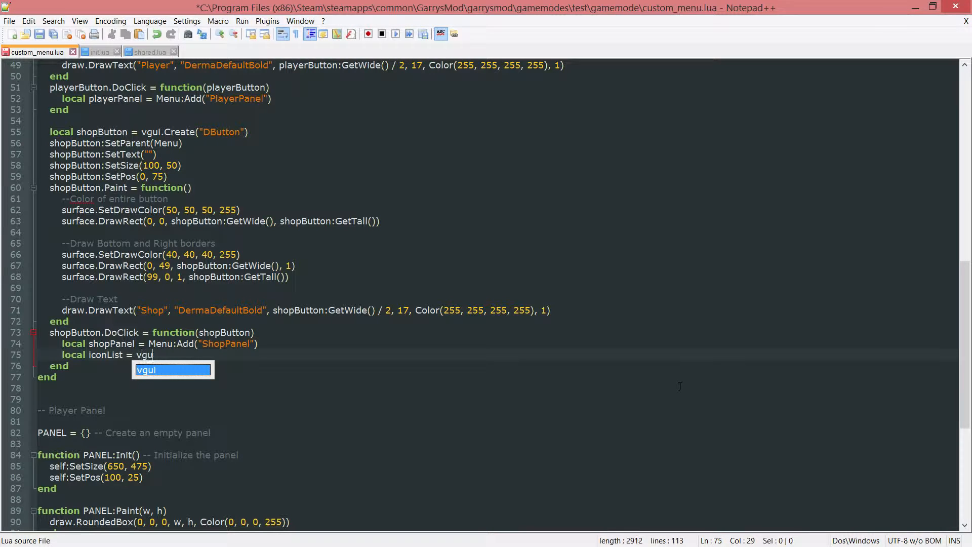
type("i.Create(\"DIconLayout\", shopPanel")
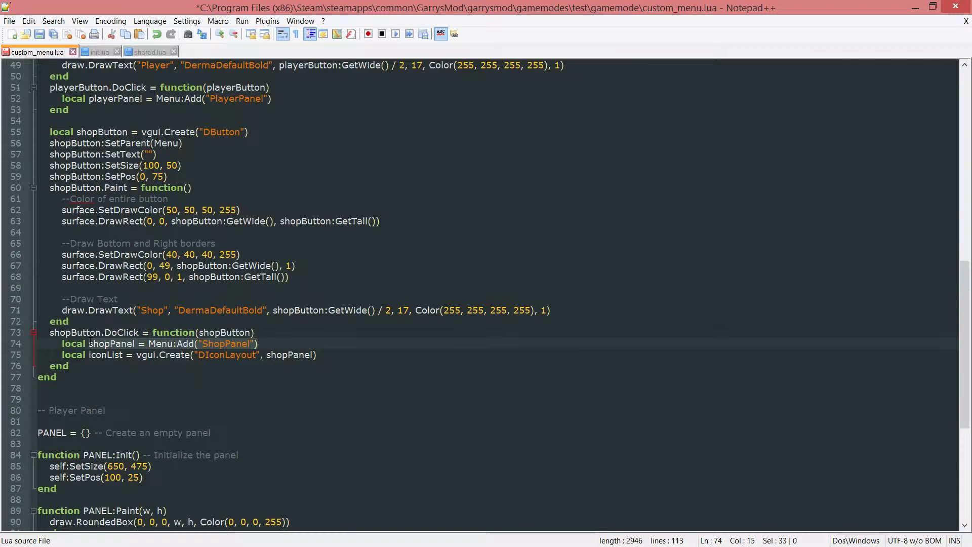
key("Enter")
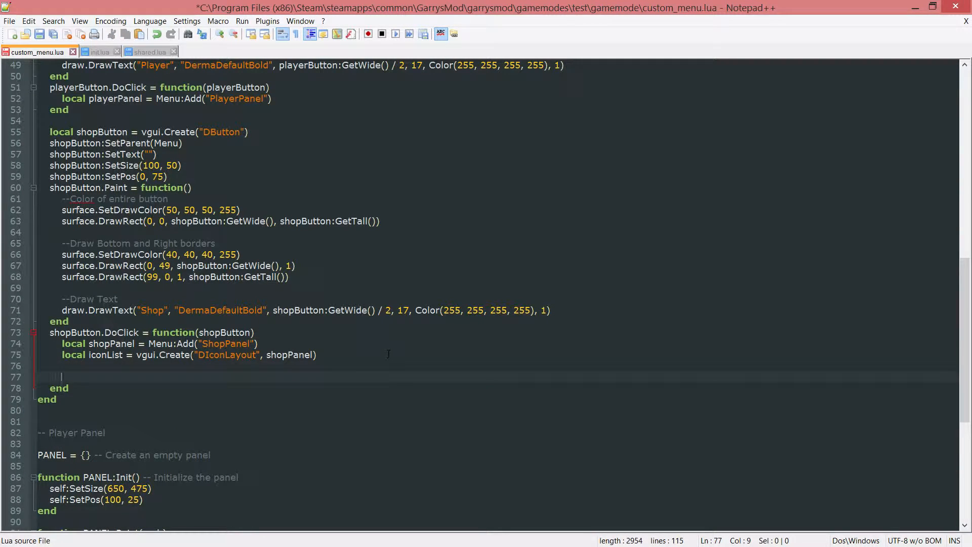
Set iconList to position 0,0, shopPanel's width and height, and 5-pixel X/Y spacing
type("iconList")
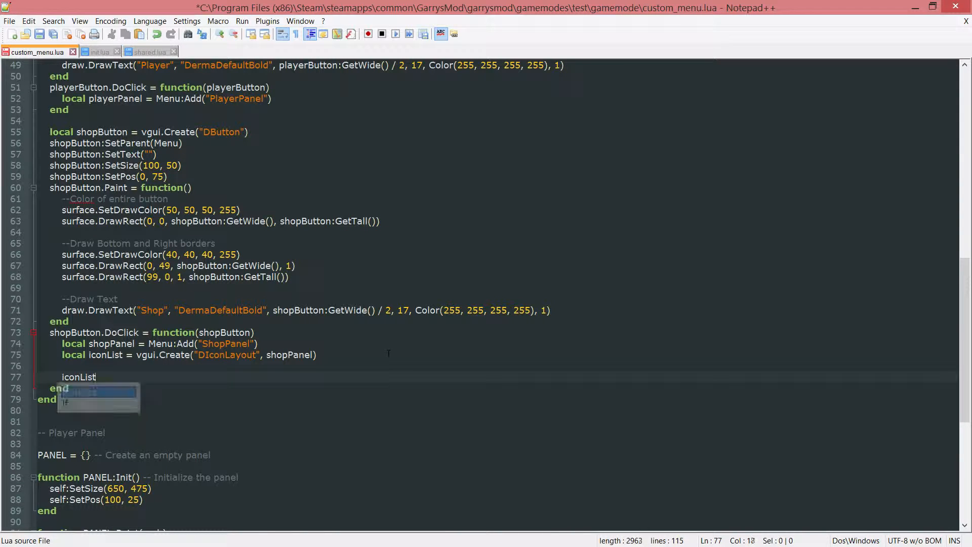
type(":SetPos(0, 0")
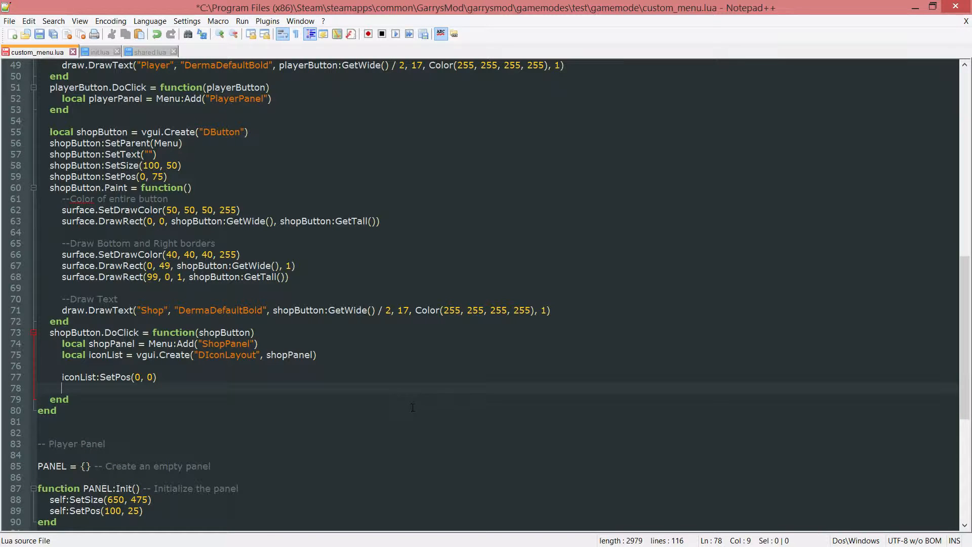
type("iconList:SetSize(")
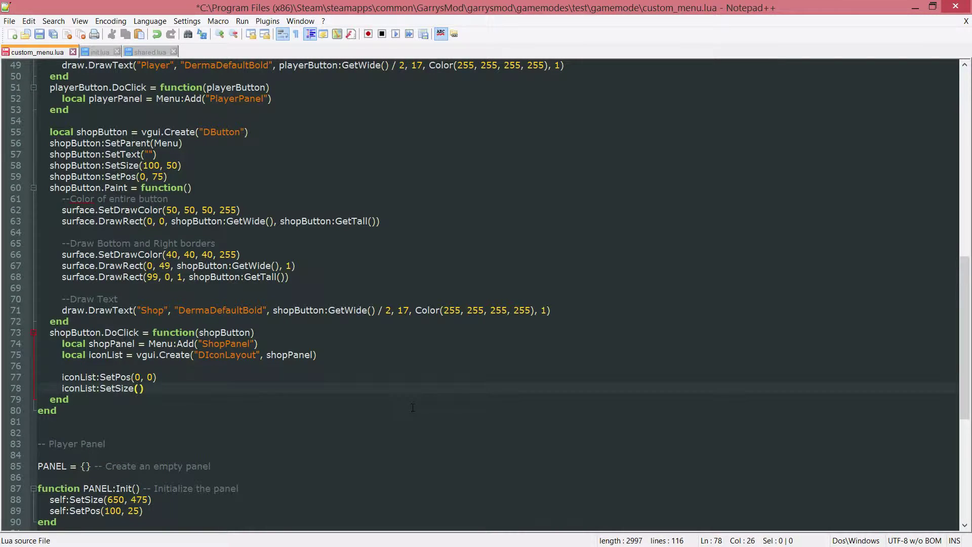
type("shopPanel:GetWide(")
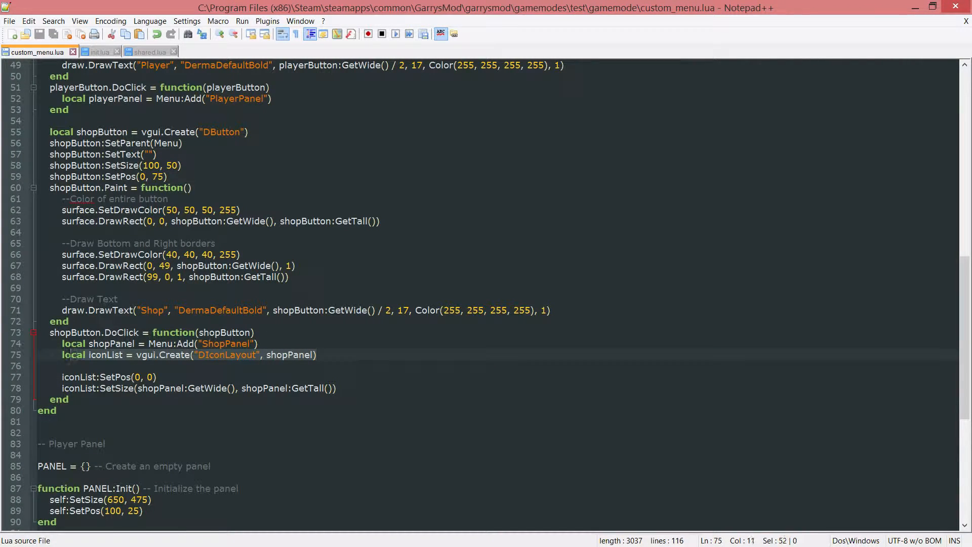
left_click(337, 389)
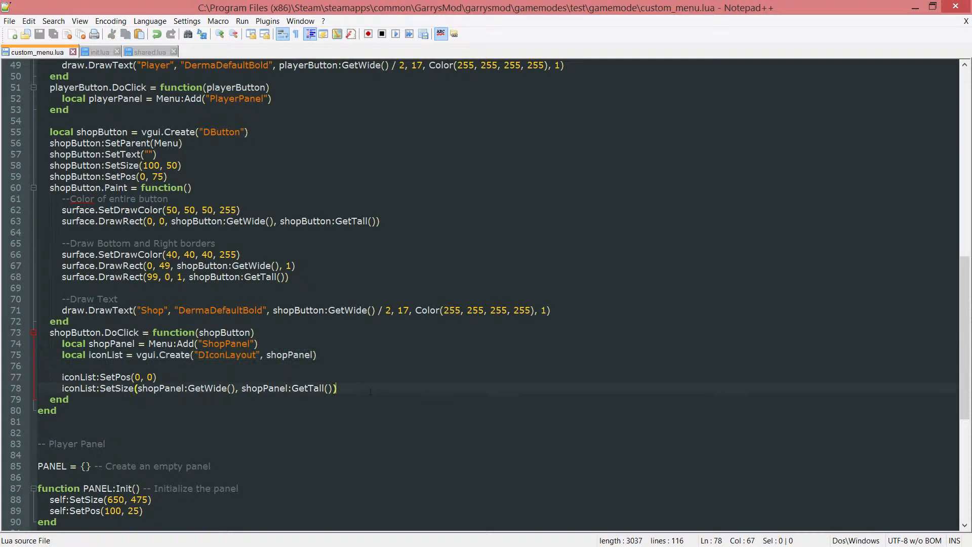
key("enter")
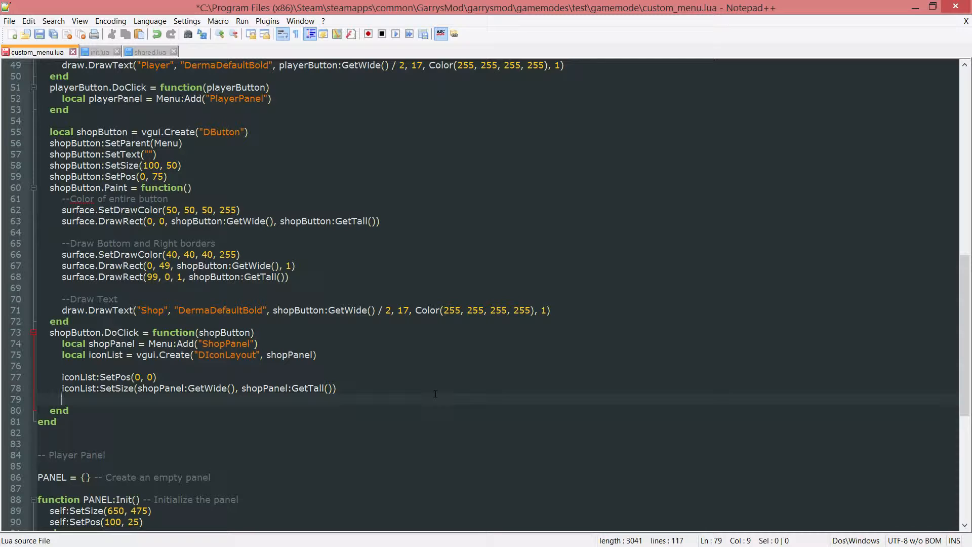
type("iconK")
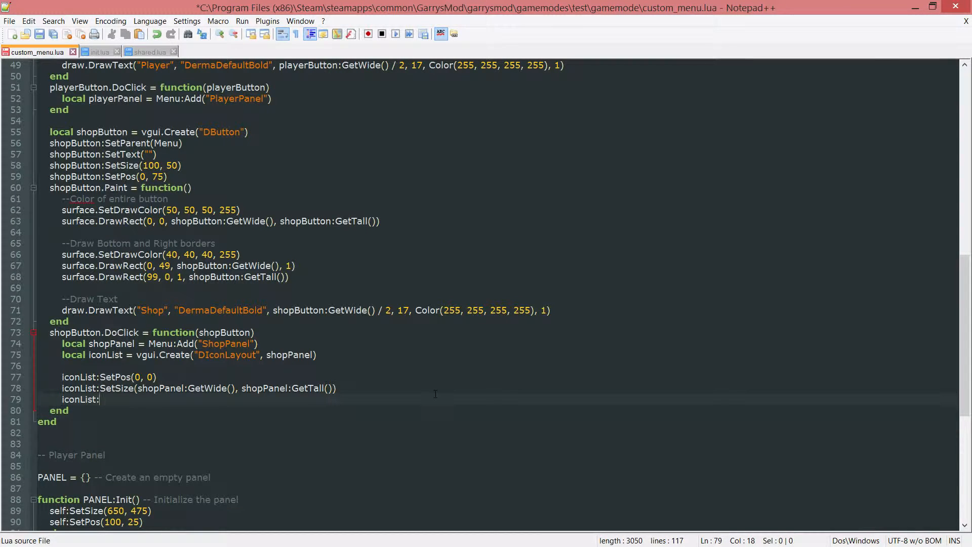
type("SetSpaceY(")
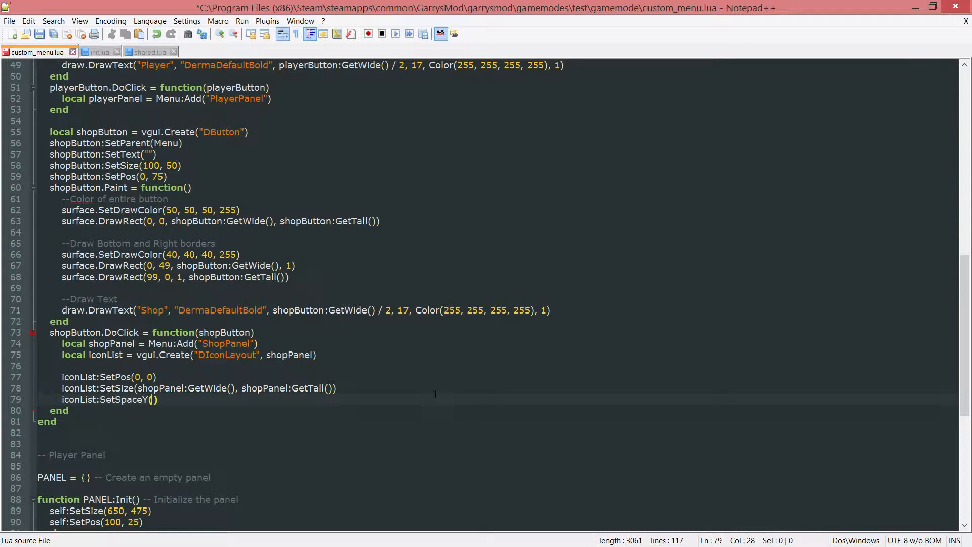
type("5")
type("iconList:SetSpaceX(")
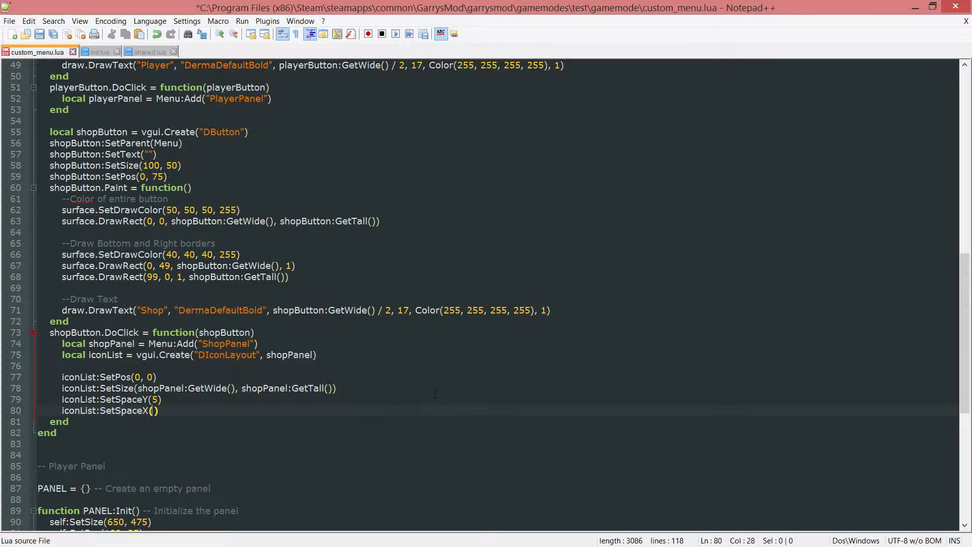
type("5")
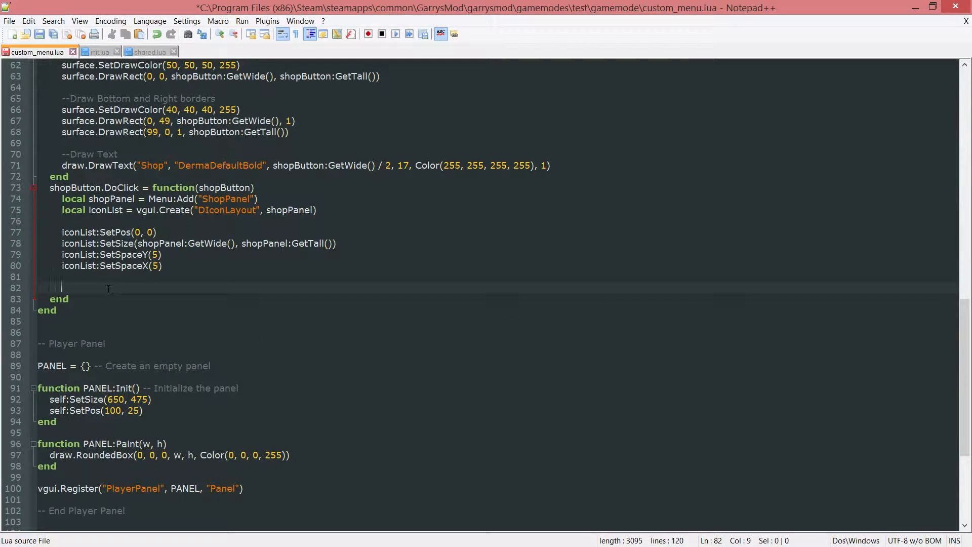
Add local entsArr = {} with entsArr[1] = scripted_ents.Get("ammo_dispenser")
type("local ents")
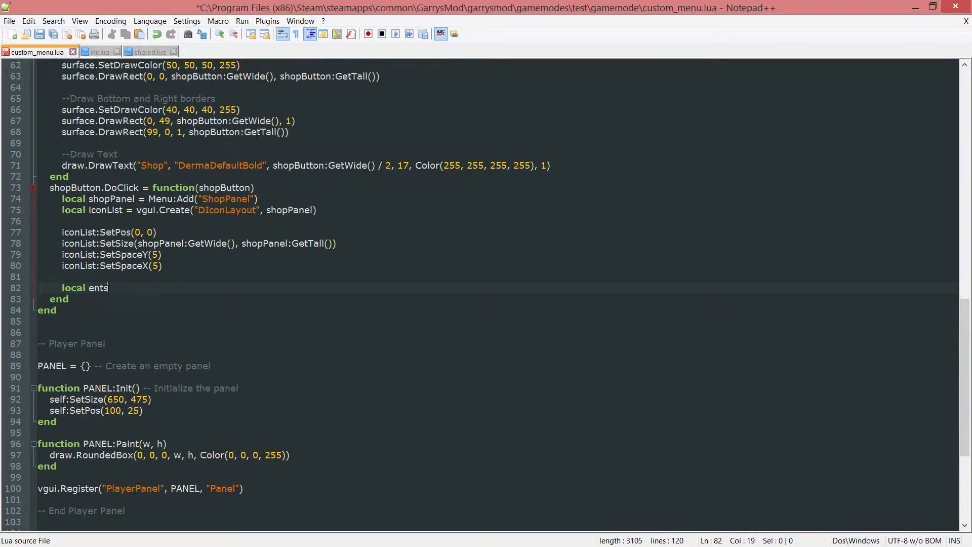
type("Arr =")
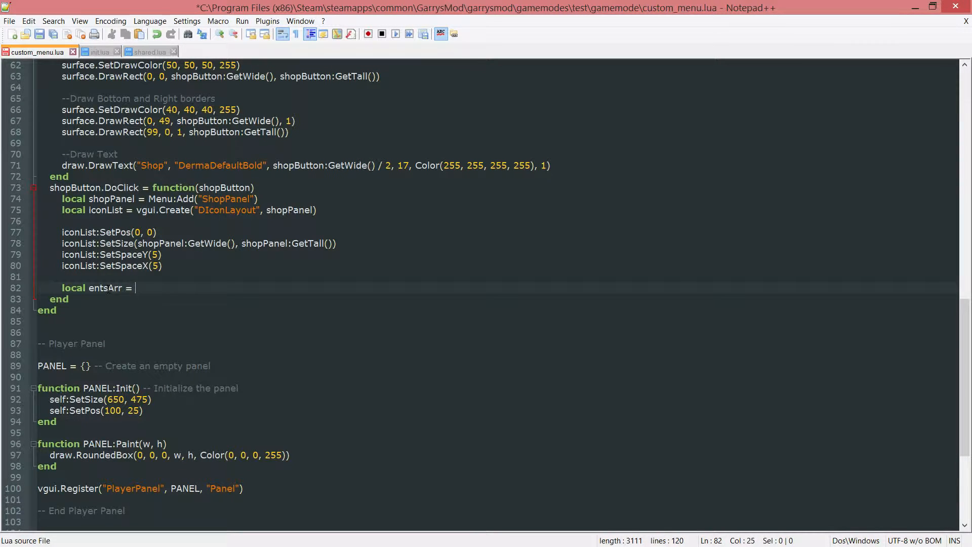
type("{}")
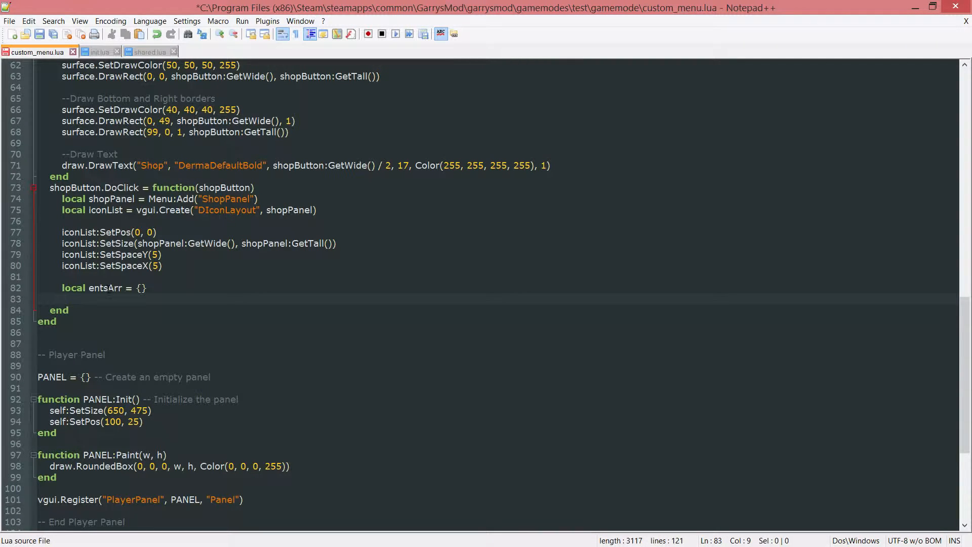
type("entsArr[1")
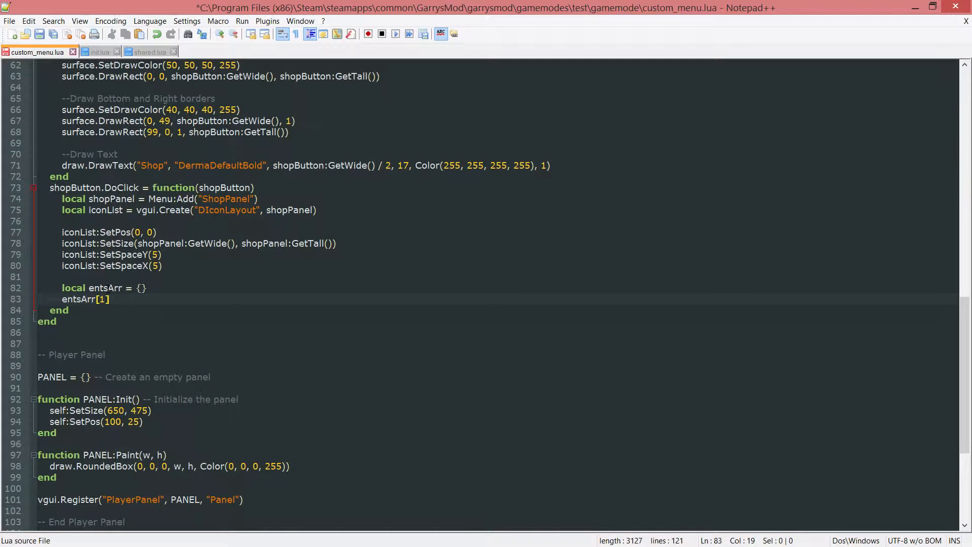
type("= scripted_ents.Get(\"")
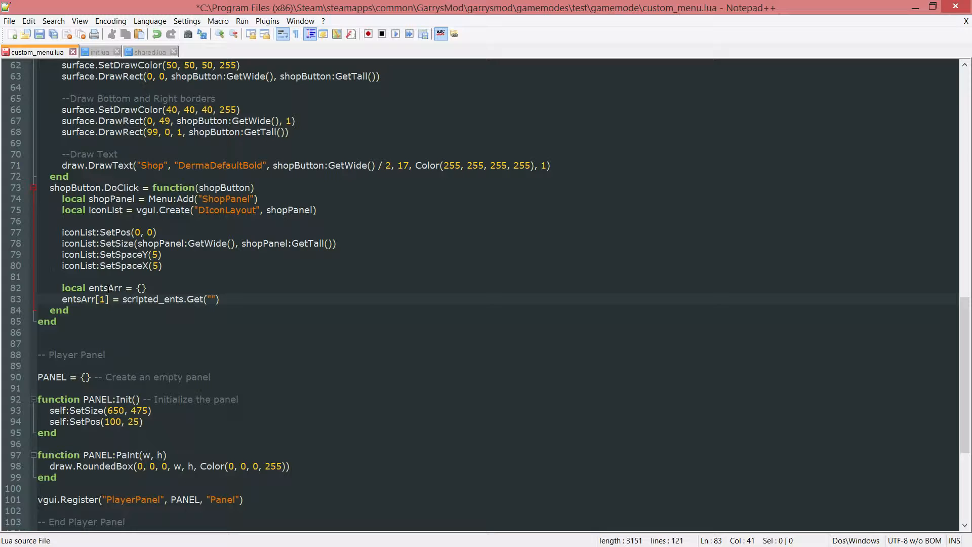
type("ammo_dise")
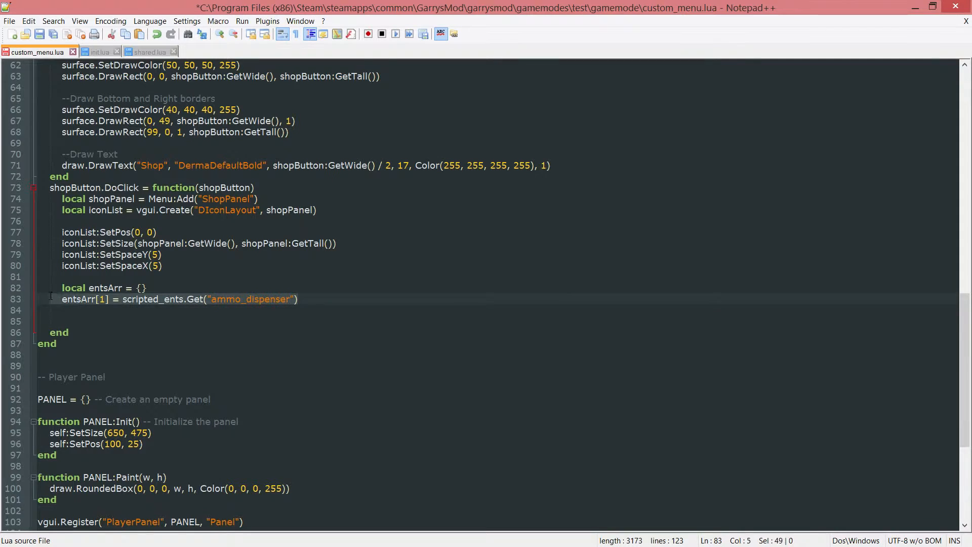
left_click(196, 321)
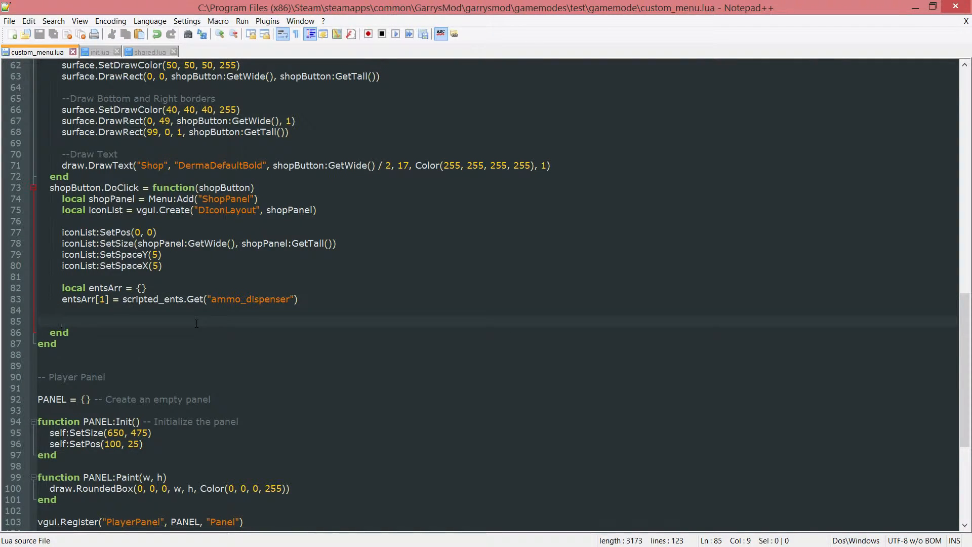
Add an empty for k, v in pairs(entsArr) do ... end loop
type("for k, v in")
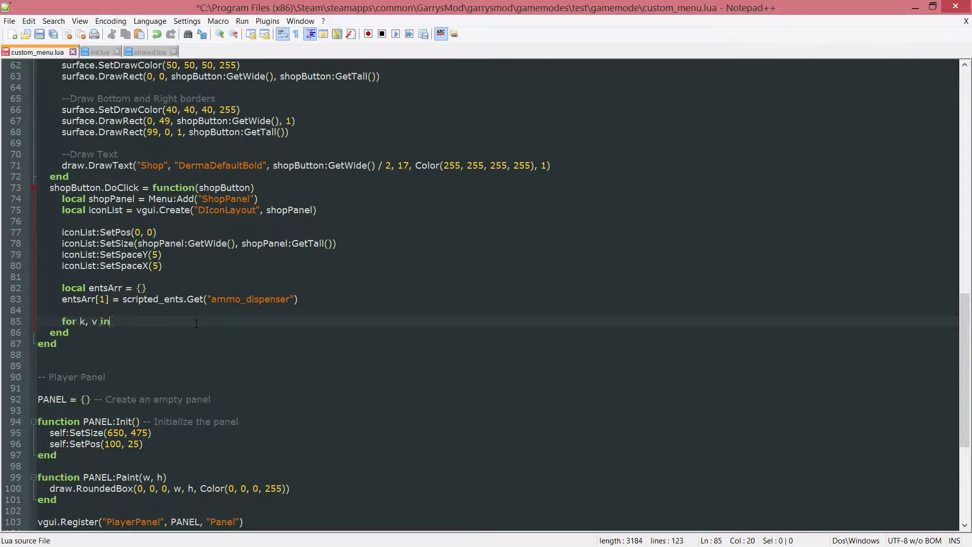
type("pairs()")
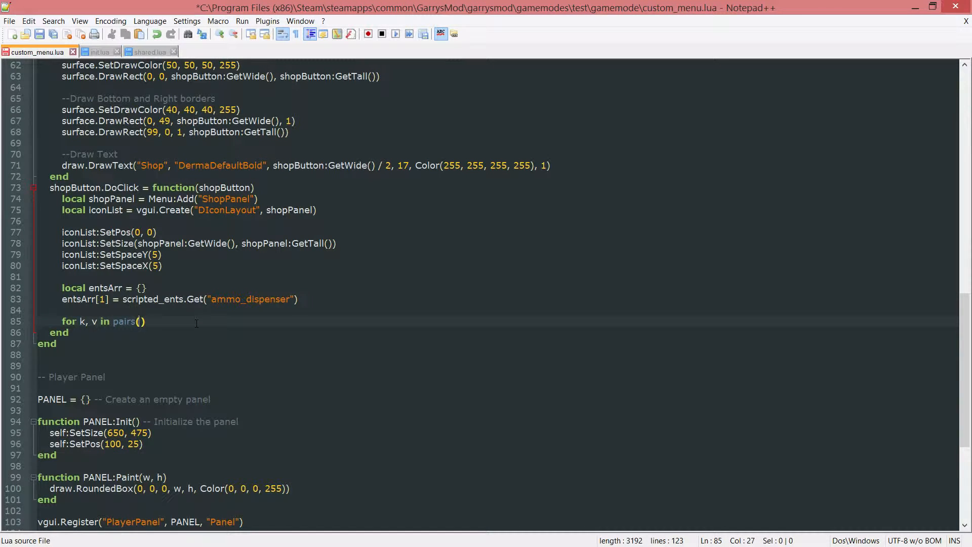
type("entsArr")
type("end")
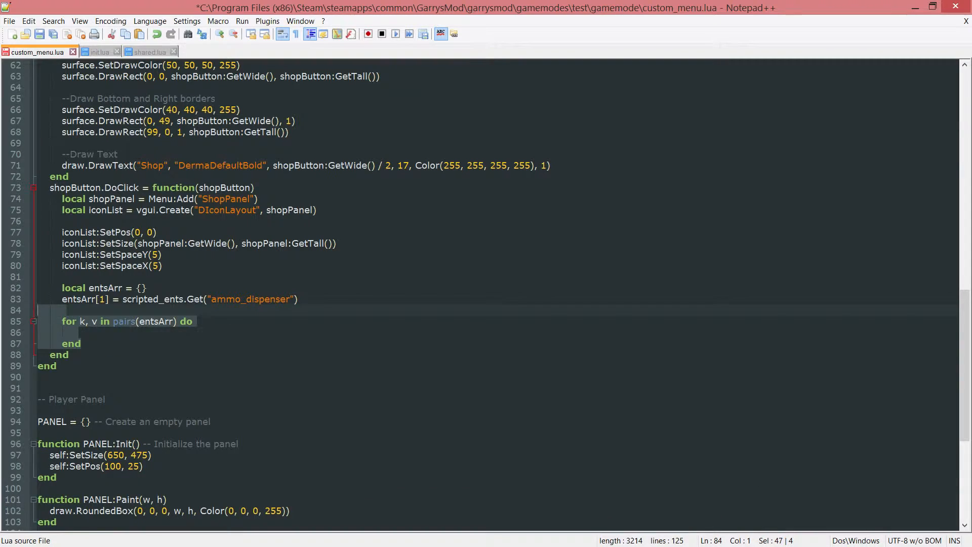
left_click(94, 321)
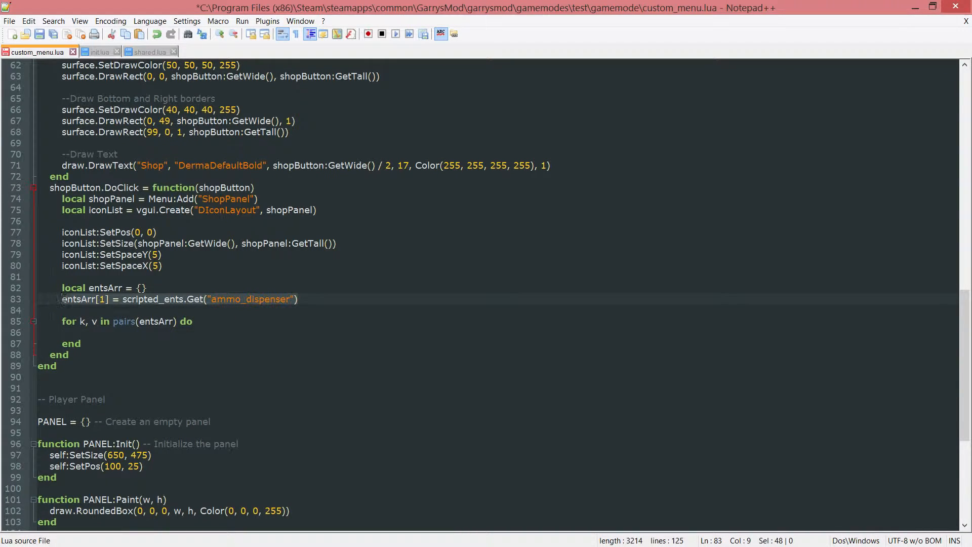
left_click(211, 332)
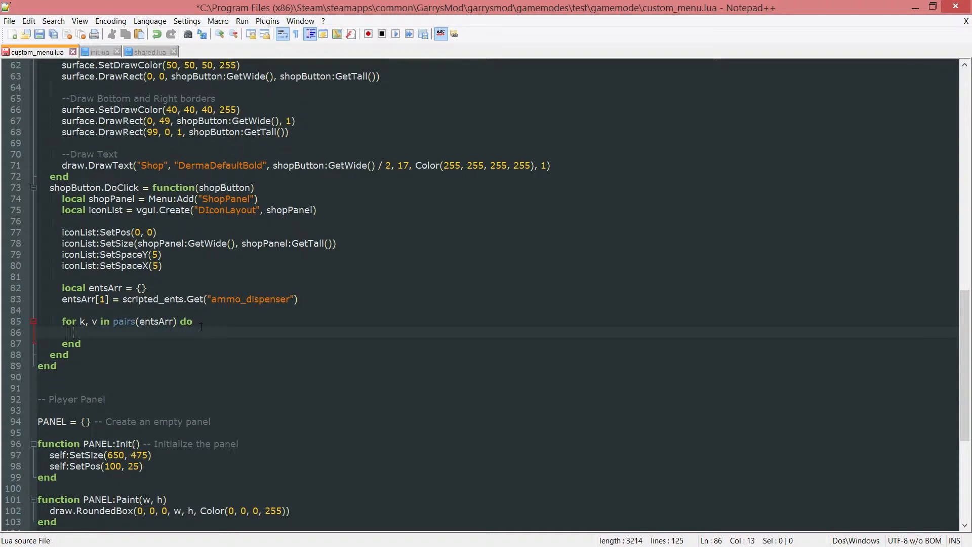
In the loop body, create local icon as a SpawnIcon inside iconList
type("local")
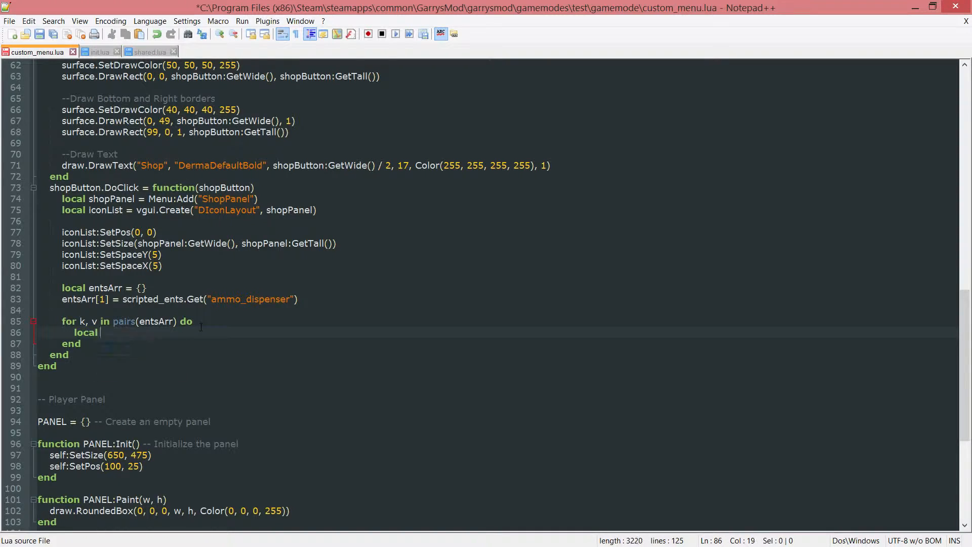
type("icon = vgui.Create(\"")
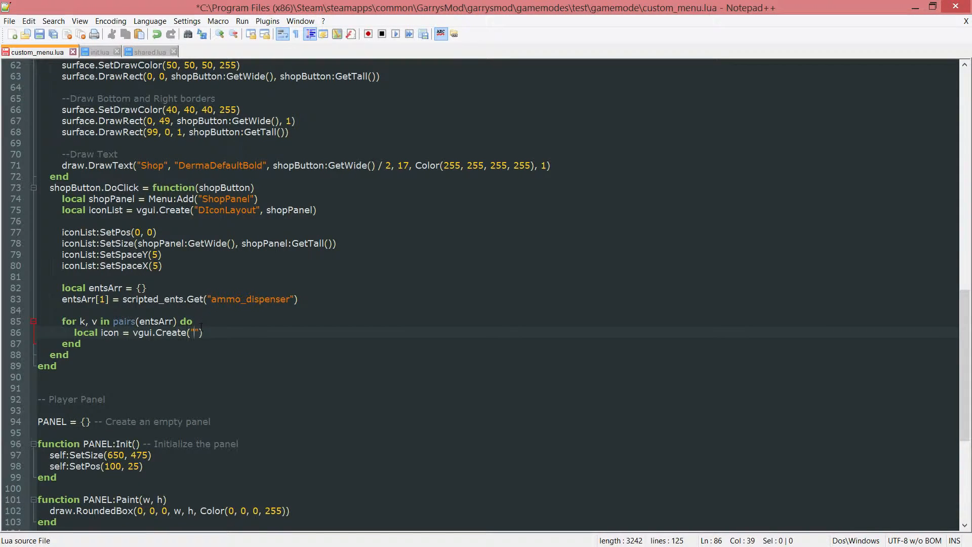
type("SpawnIcon")
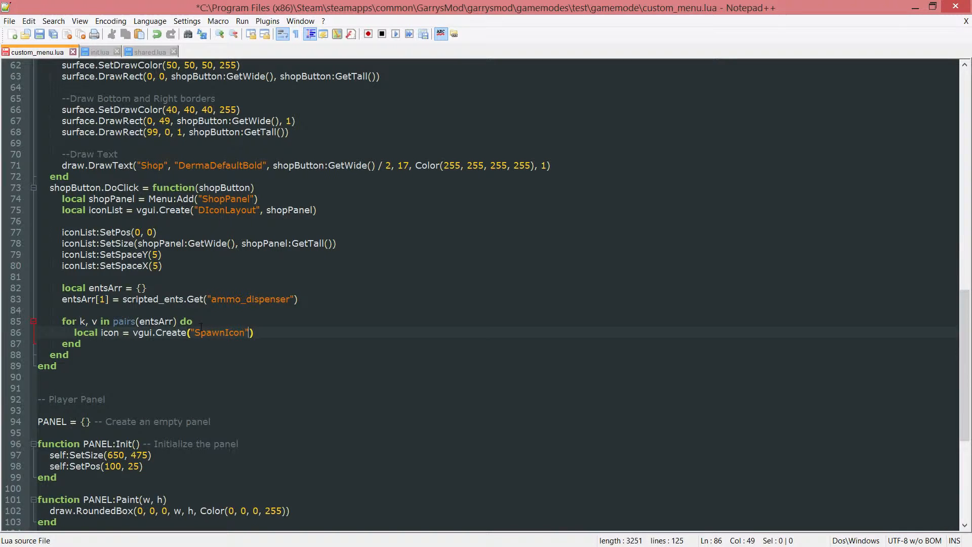
type(", id")
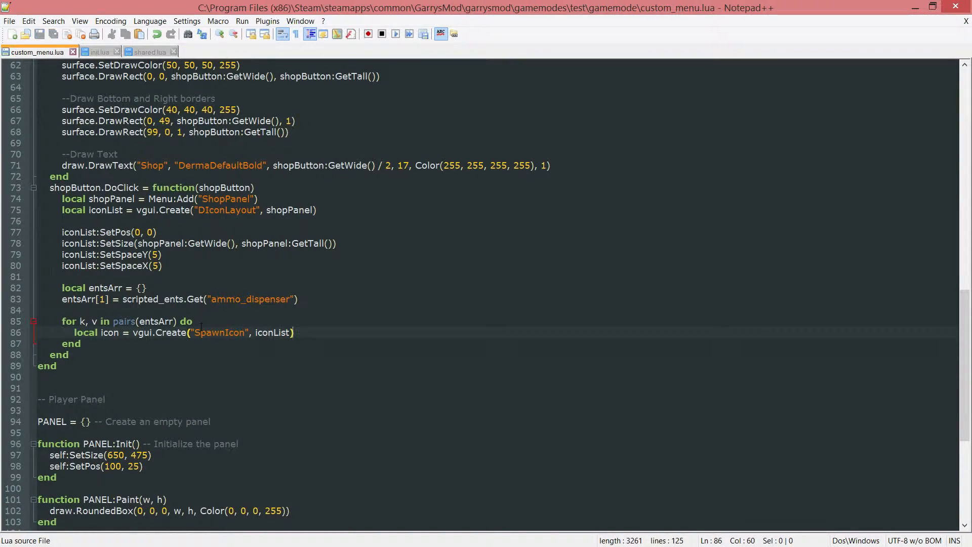
key("Enter")
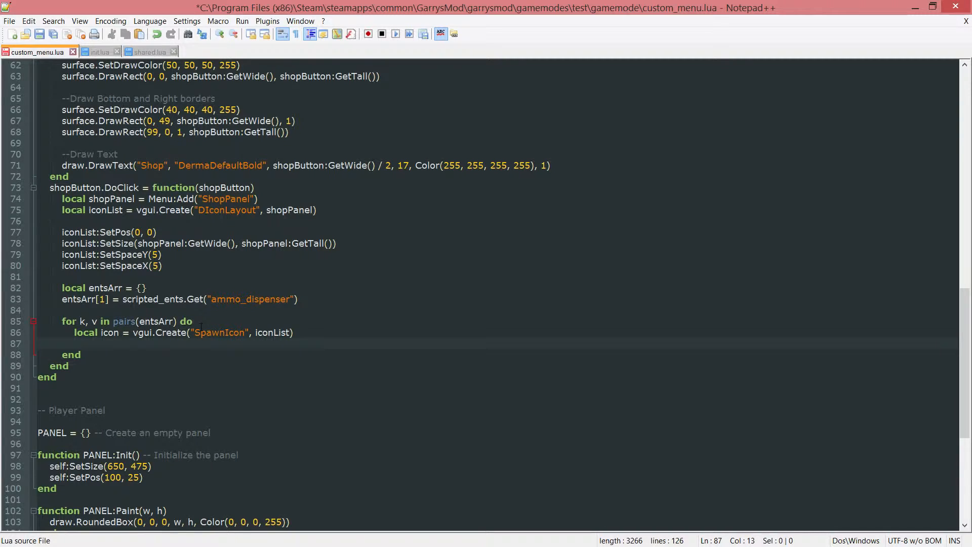
Add icon:SetModel(v["Model"]), checking ENT.Model in shared.lua
type("icon:SetModel")
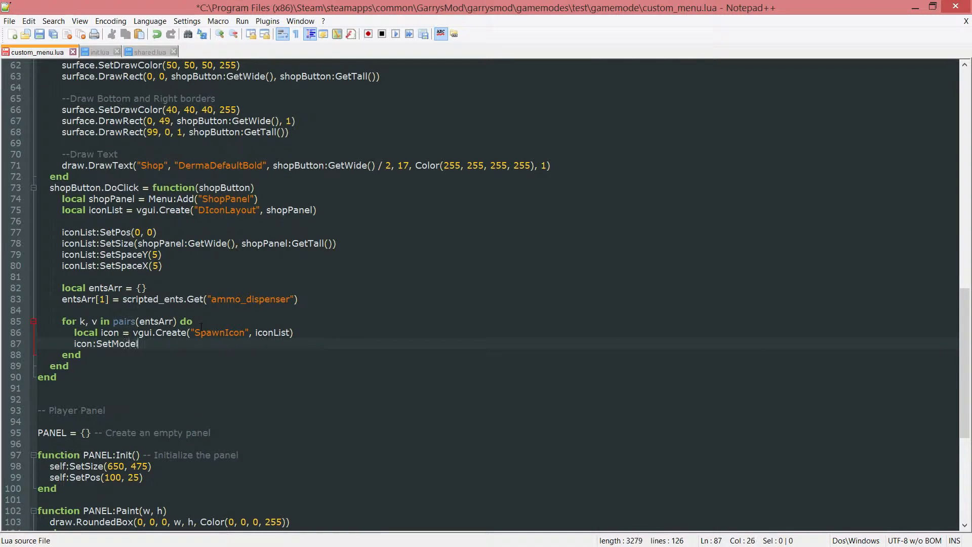
type("()")
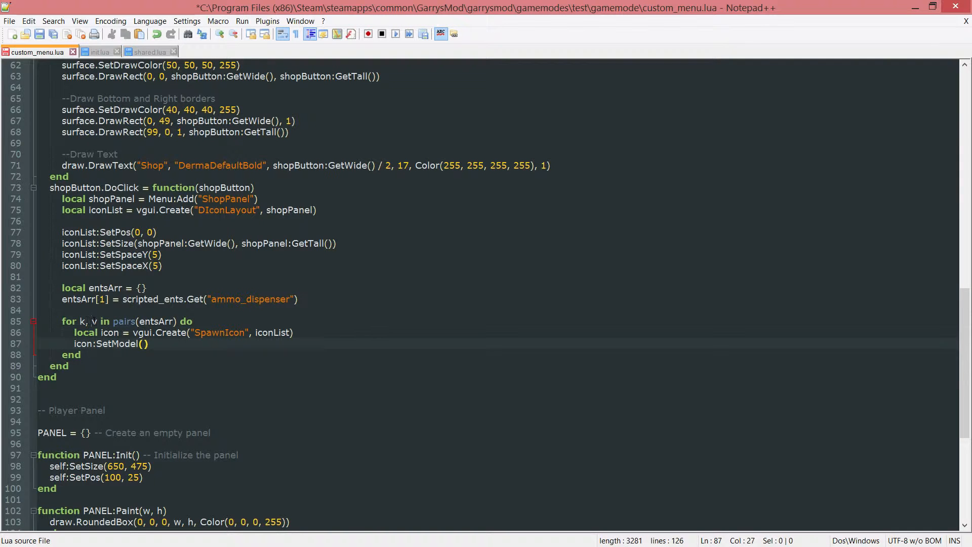
left_click(186, 299)
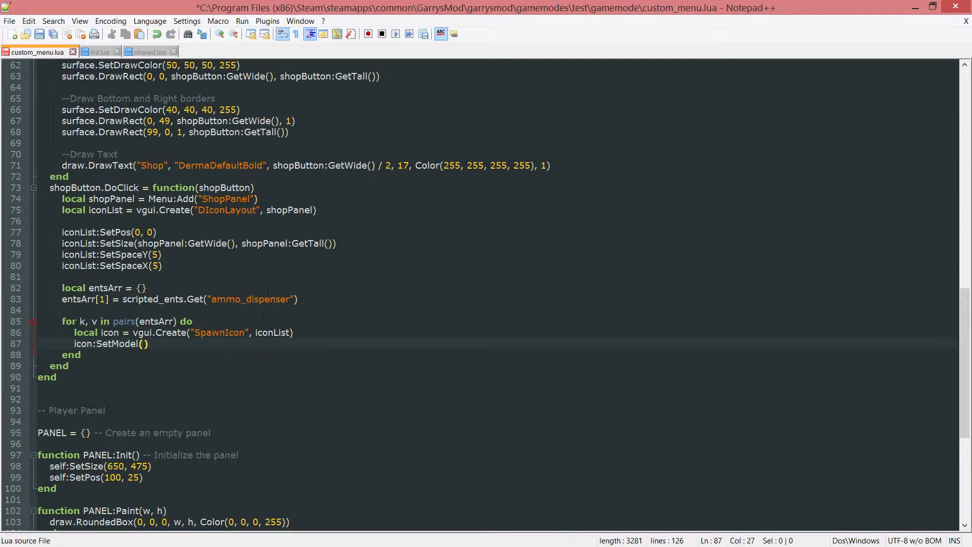
type("v")
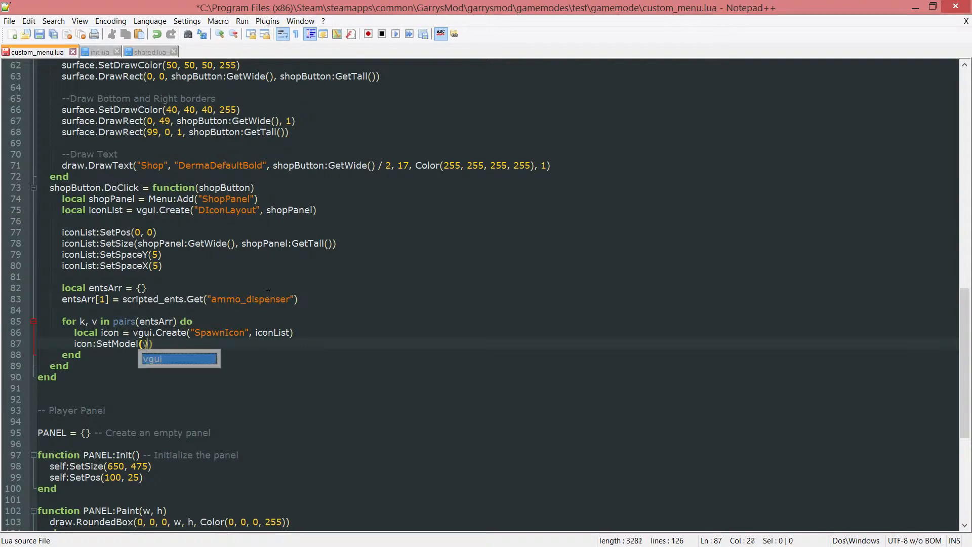
type("v[")
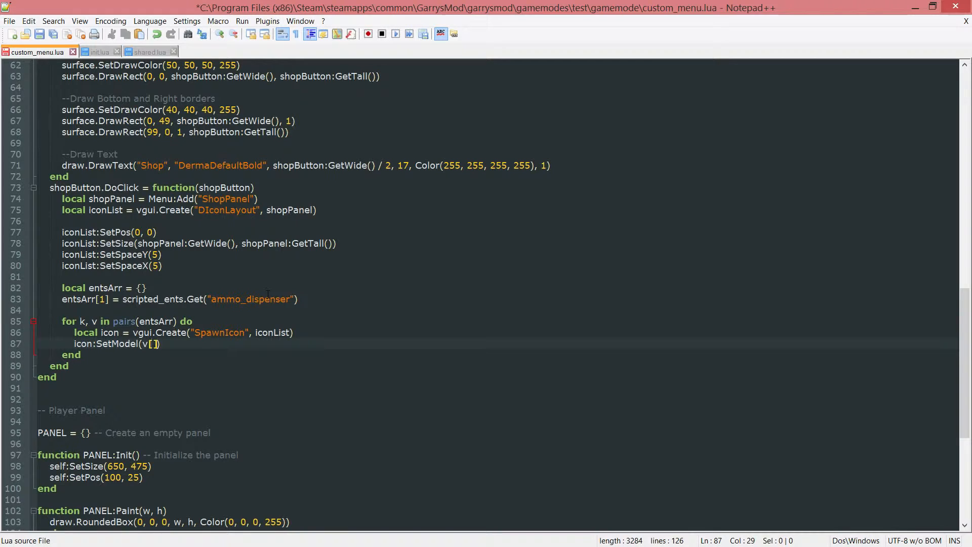
type("'")
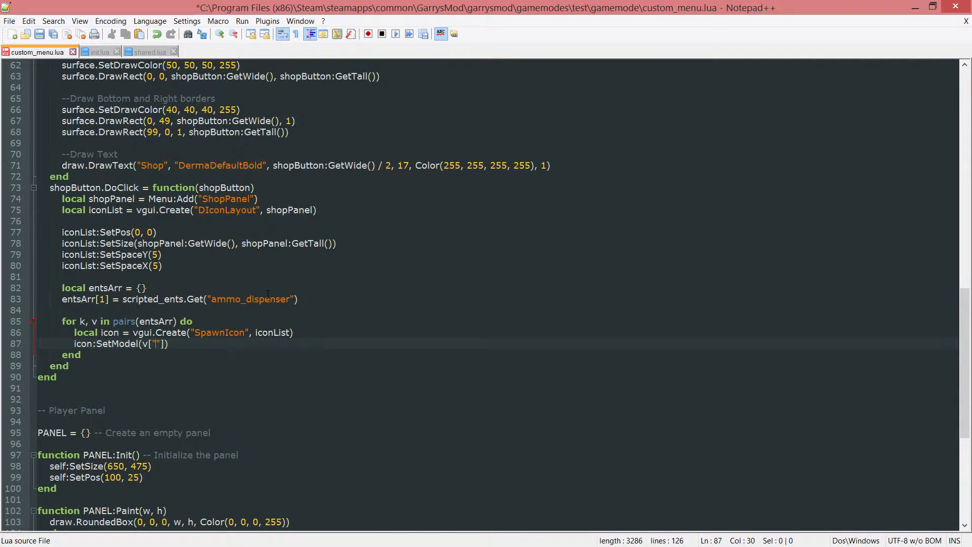
type("Model")
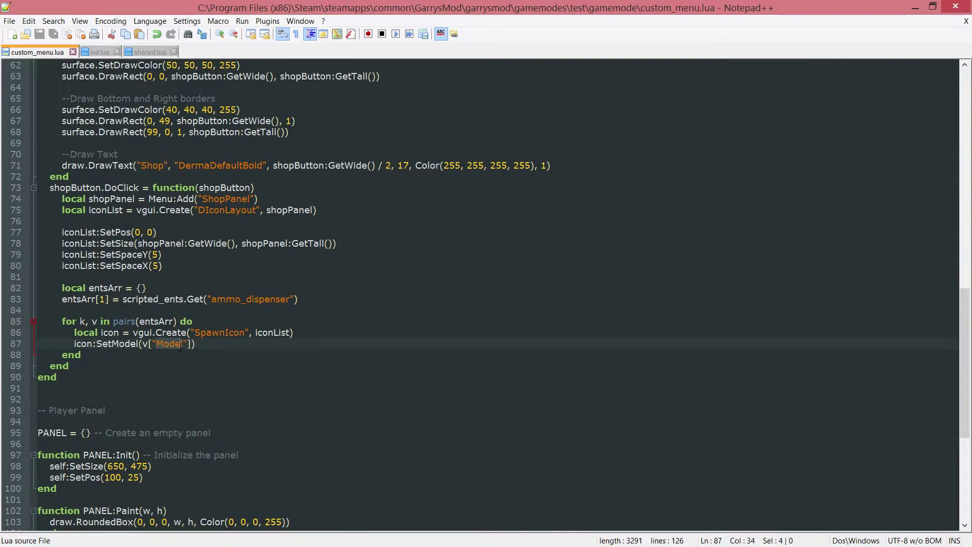
left_click(147, 52)
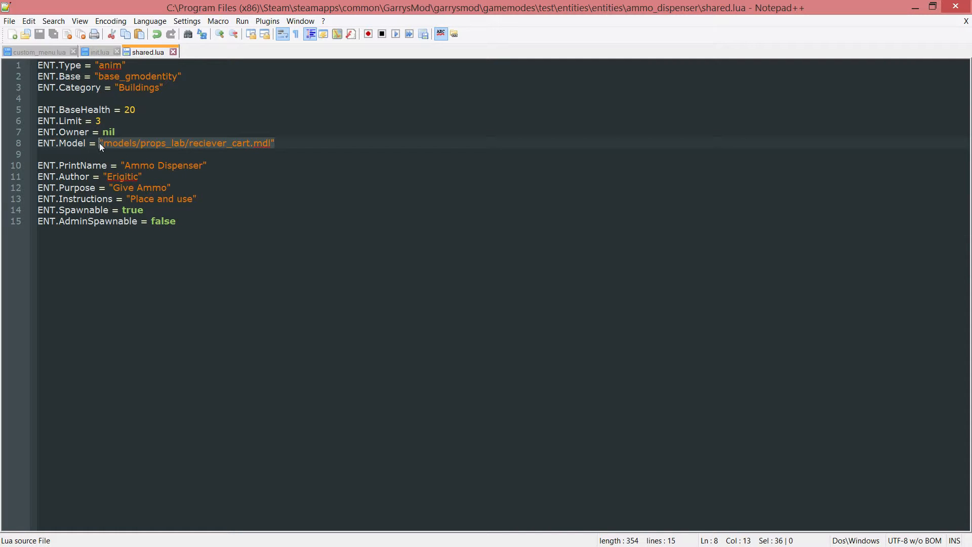
left_click(35, 52)
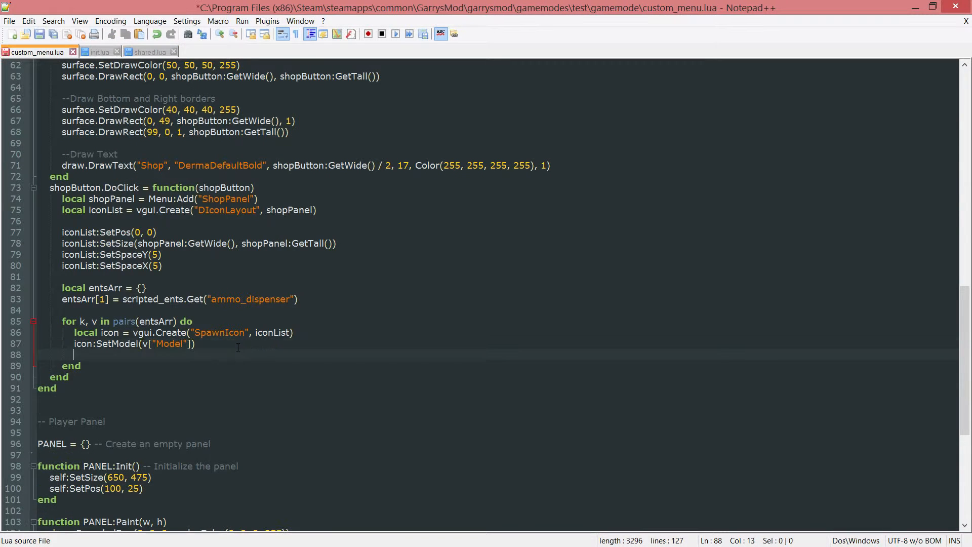
Add icon:SetToolTip(v["PrintName"]), checking PrintName in shared.lua
type("icon:SetToolTip")
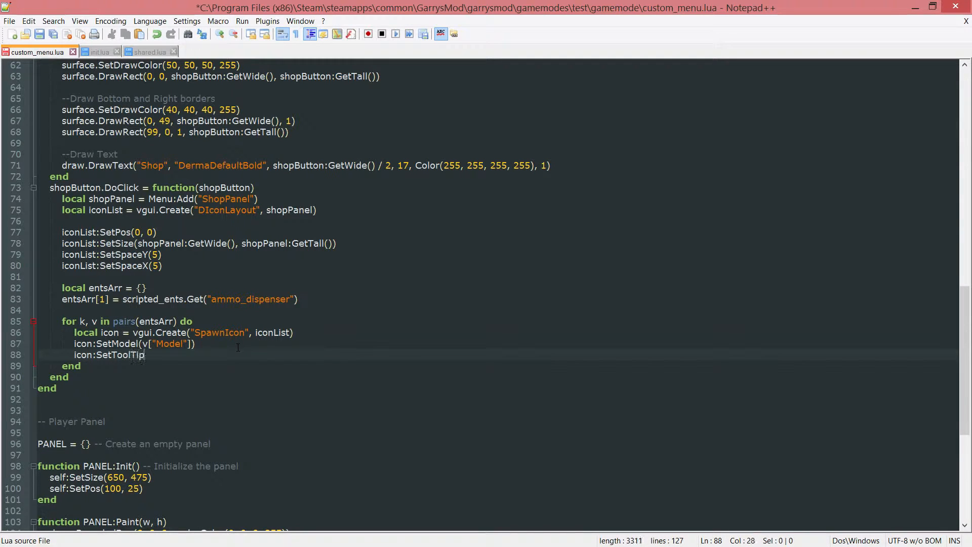
type("(v[])")
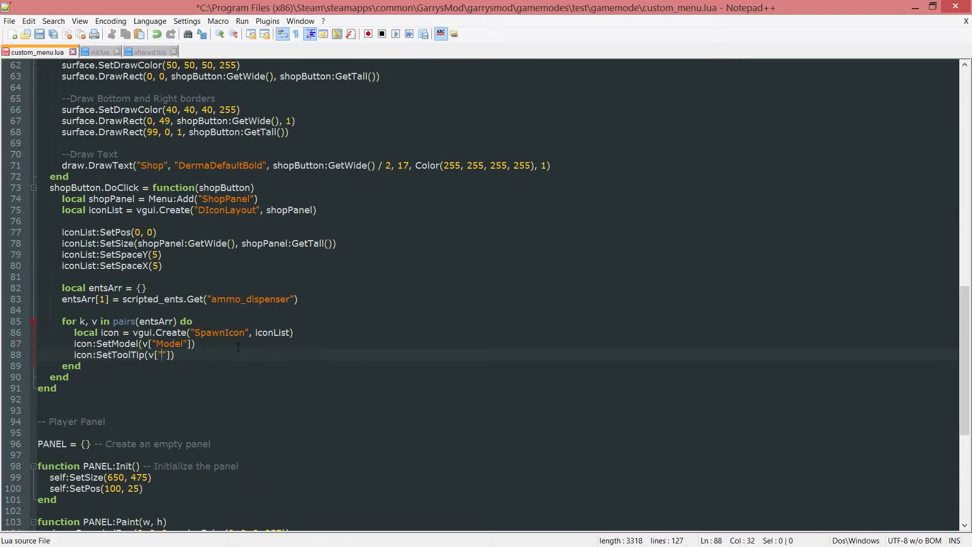
type("PrintName")
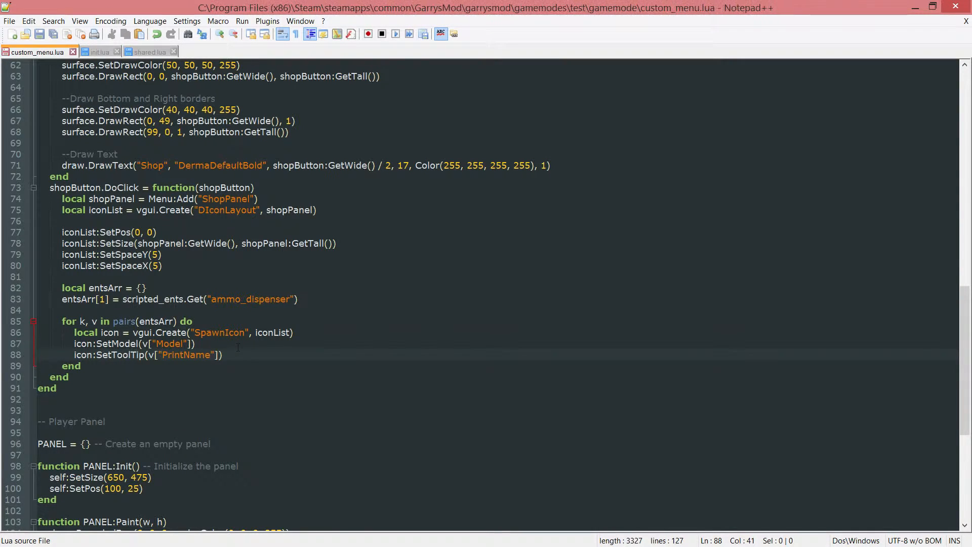
left_click(146, 51)
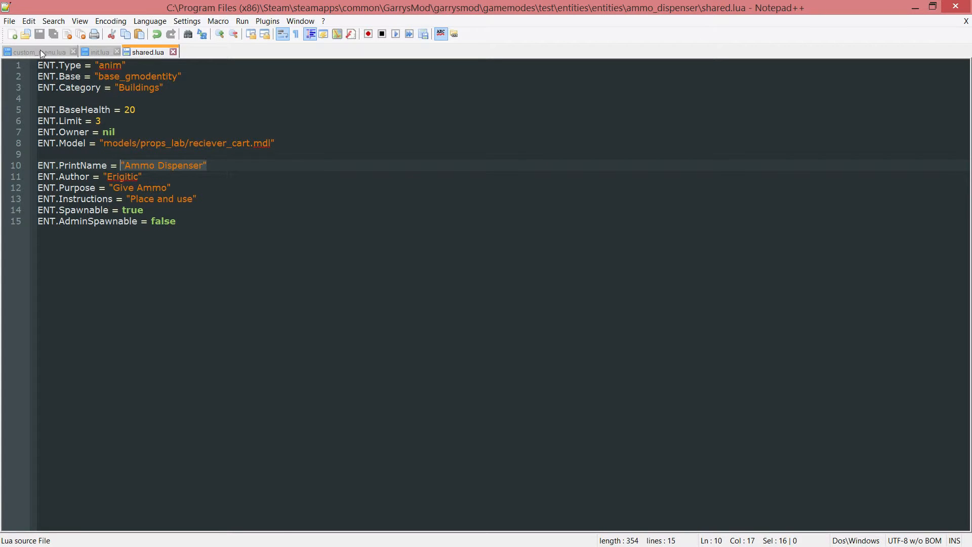
left_click(30, 52)
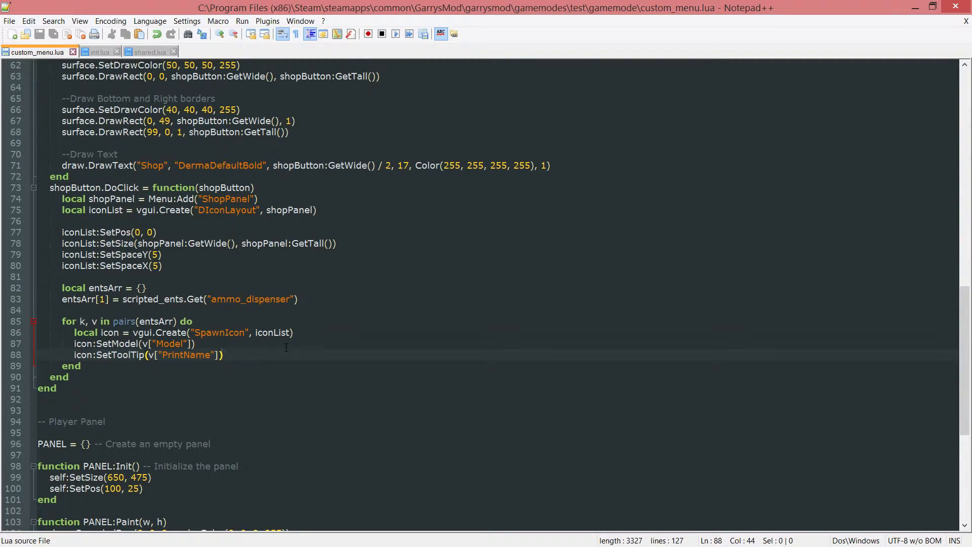
Add iconList:Add(icon) on a new line below the tooltip
key("enter")
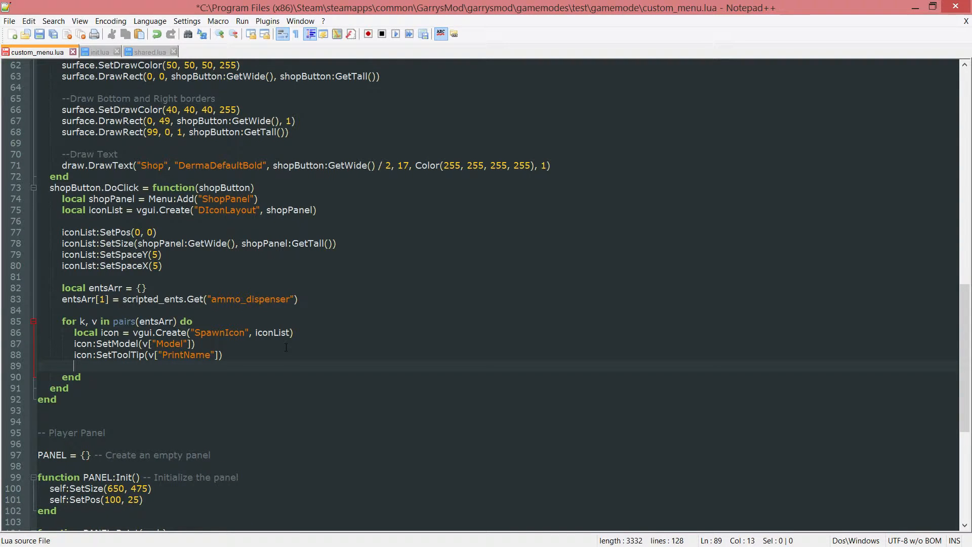
type("iconList:Add(")
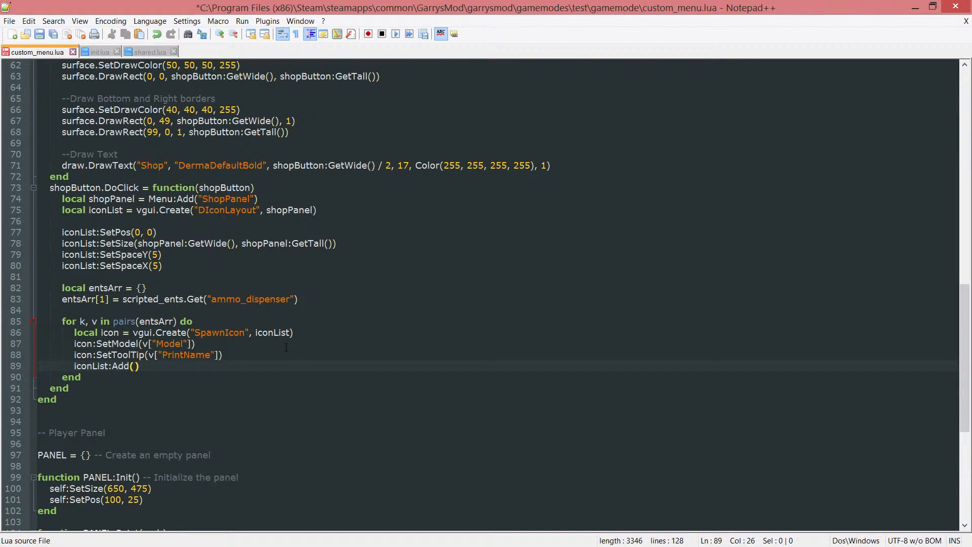
type("icon.DoClick")
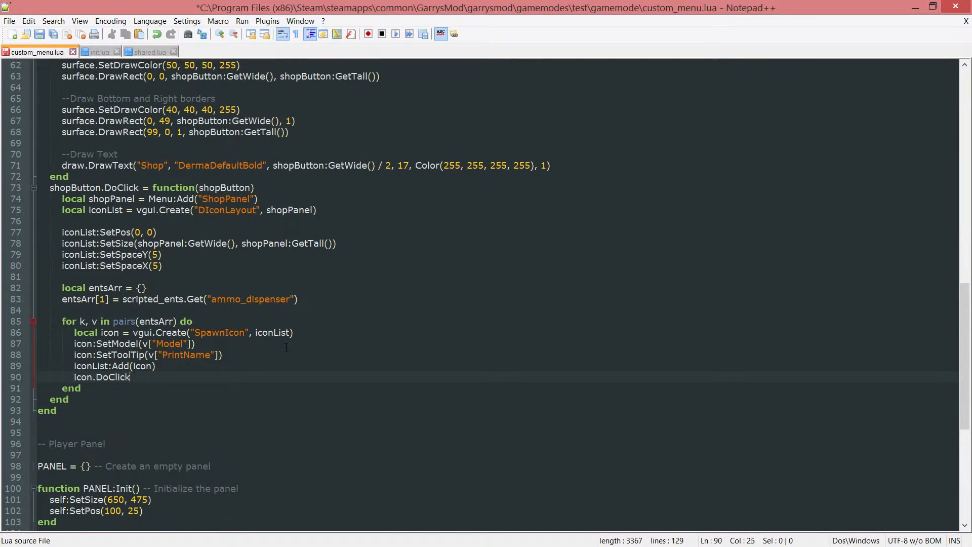
Set icon.DoClick to run LocalPlayer():ConCommand("buy_entity "..v["ClassName"]) and save custom_menu.lua
type("=")
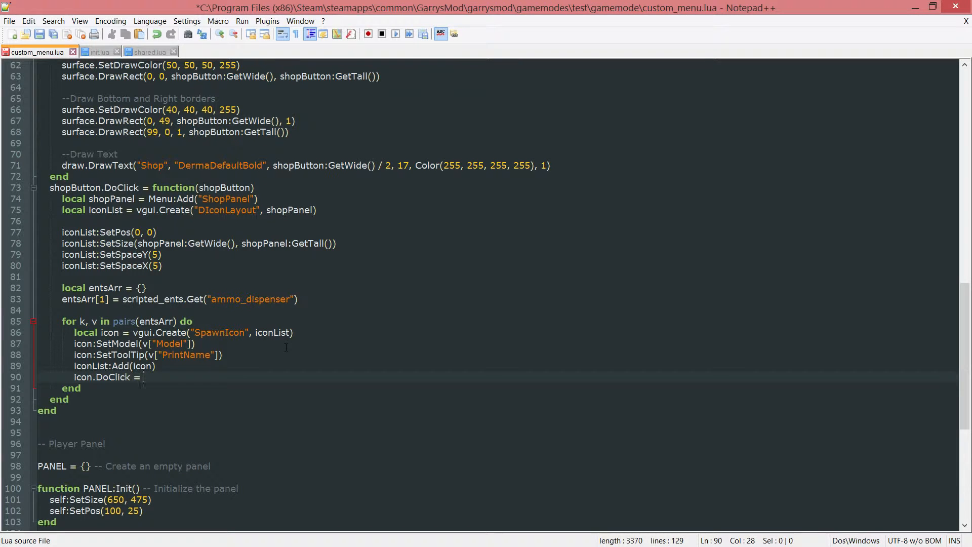
type("function()")
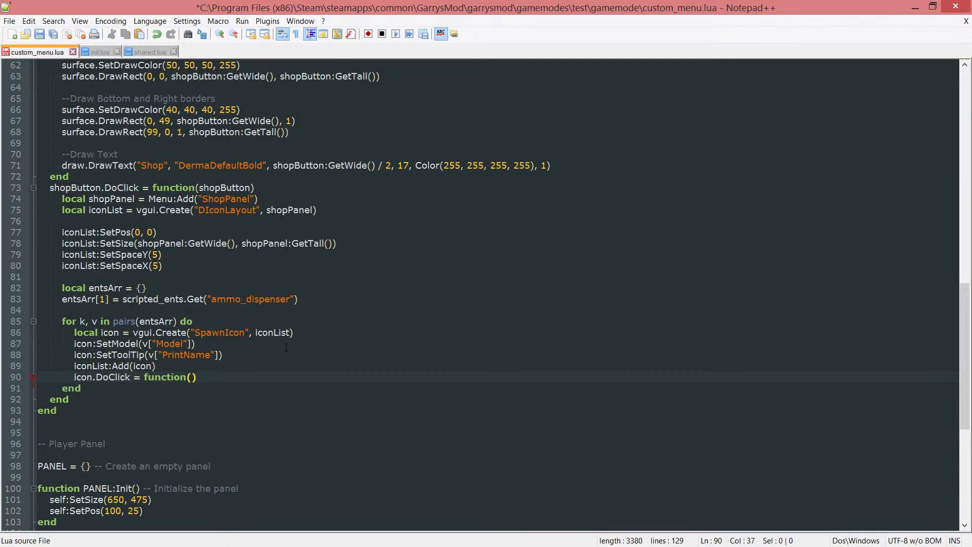
type("icon")
type("end")
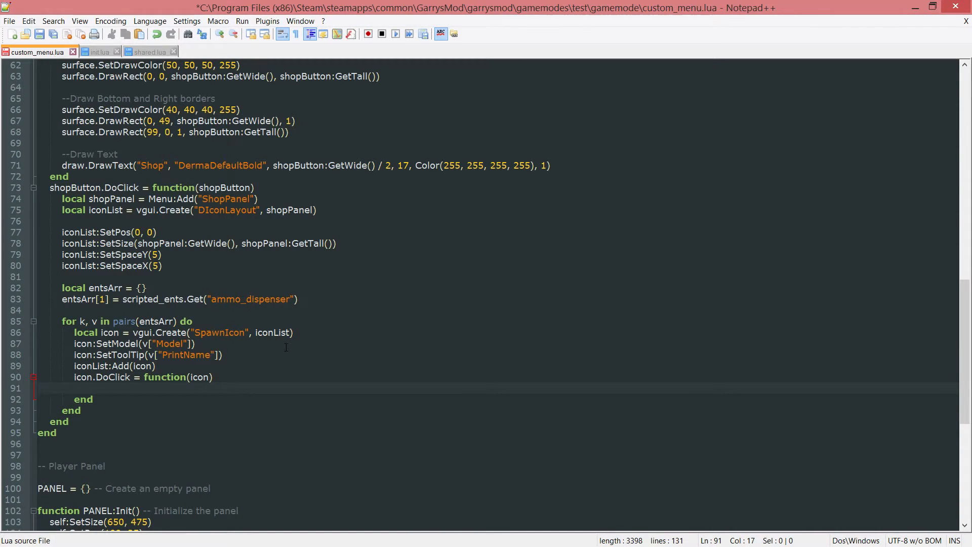
type("LocalPlayer(")
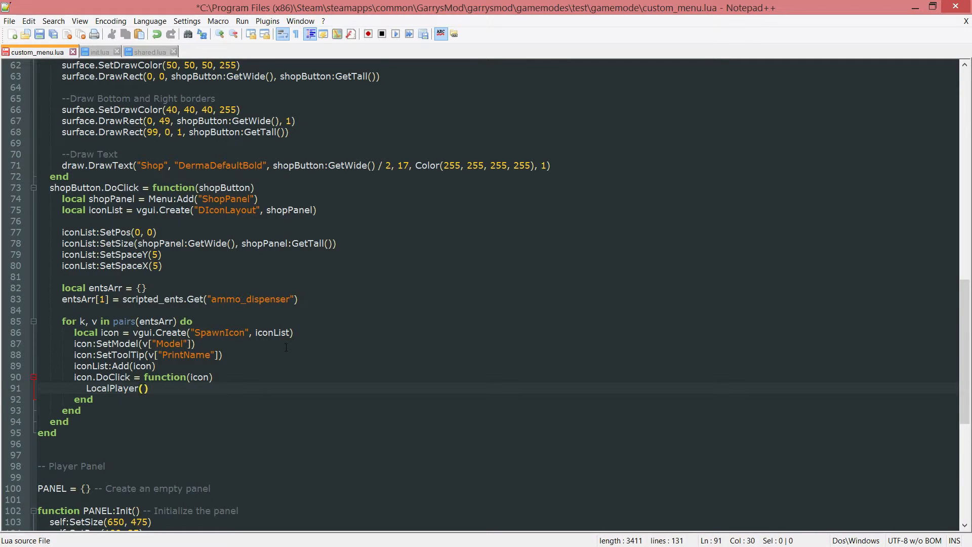
type(":ConCOmma")
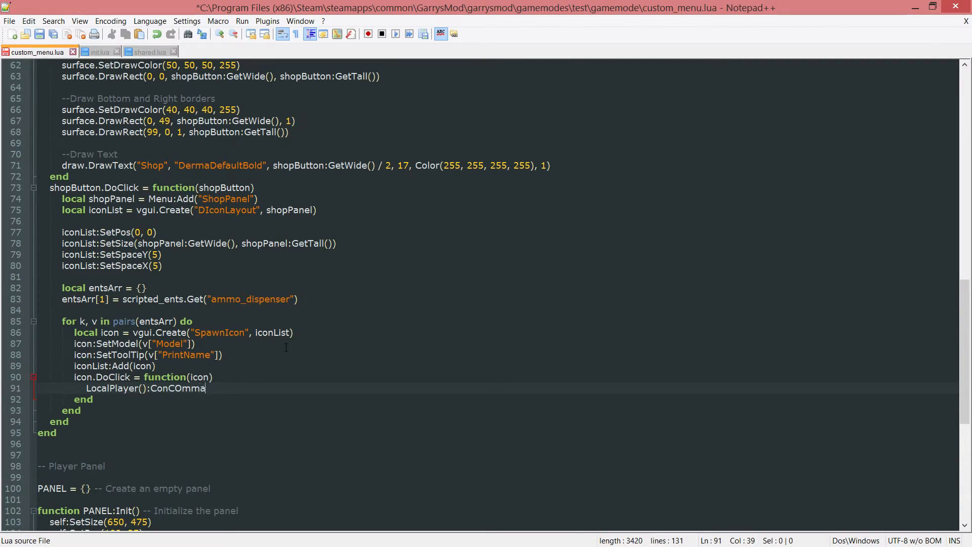
type("nd")
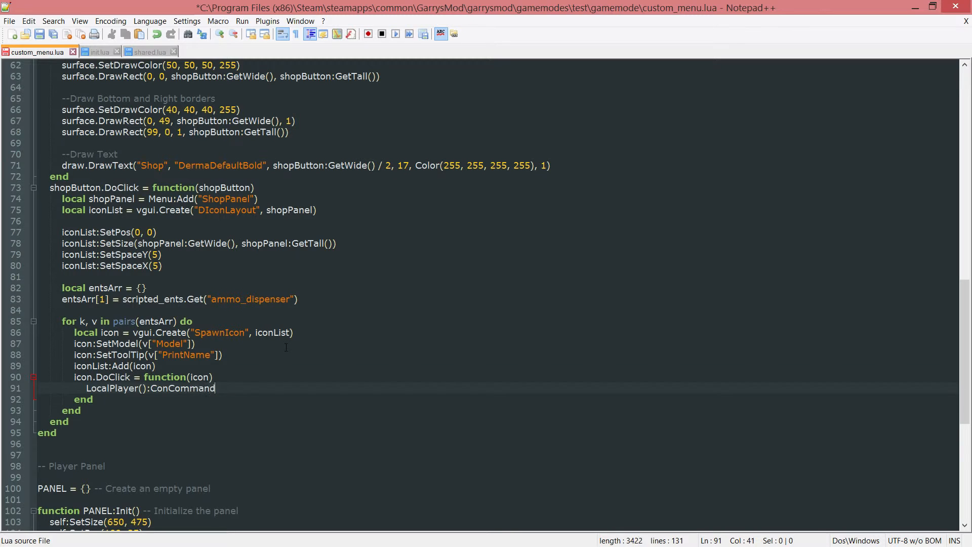
type("()")
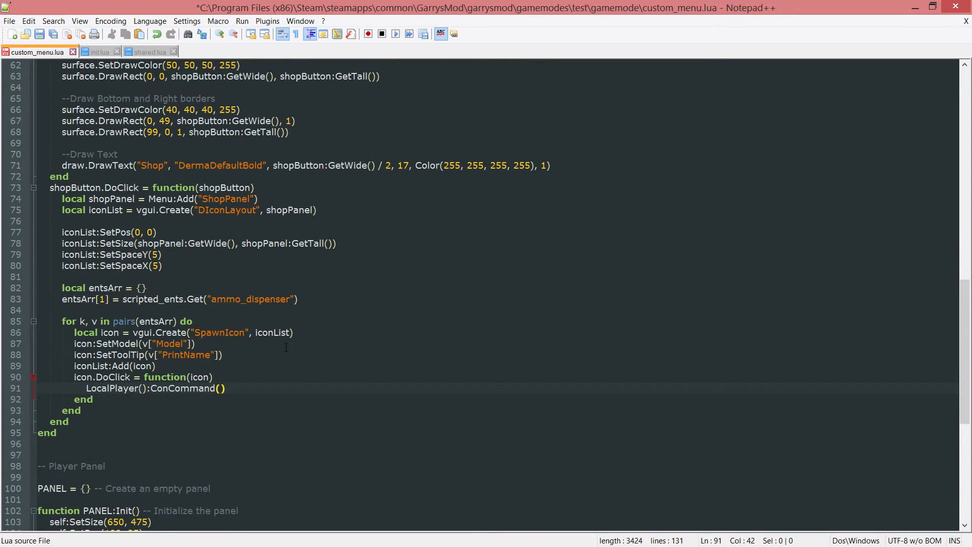
type("\"")
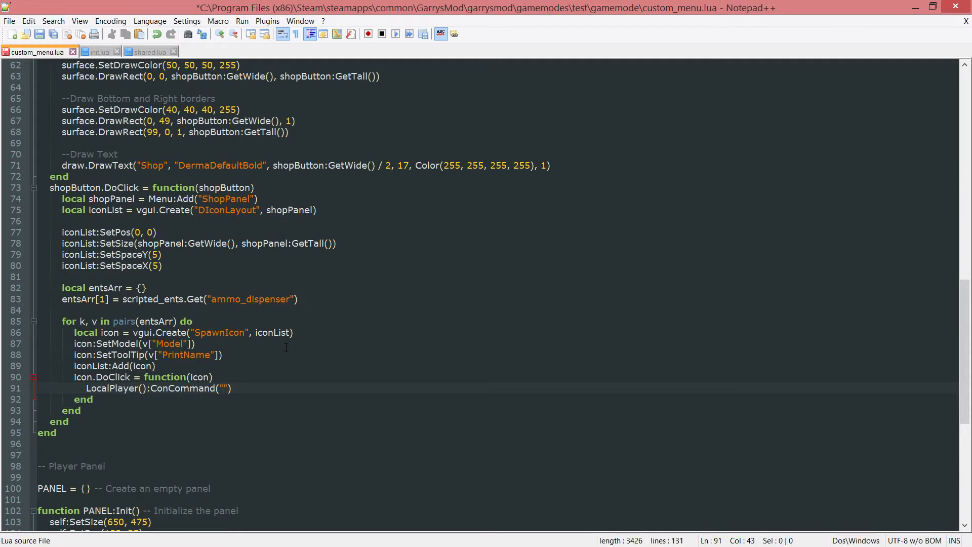
type("buy_entity")
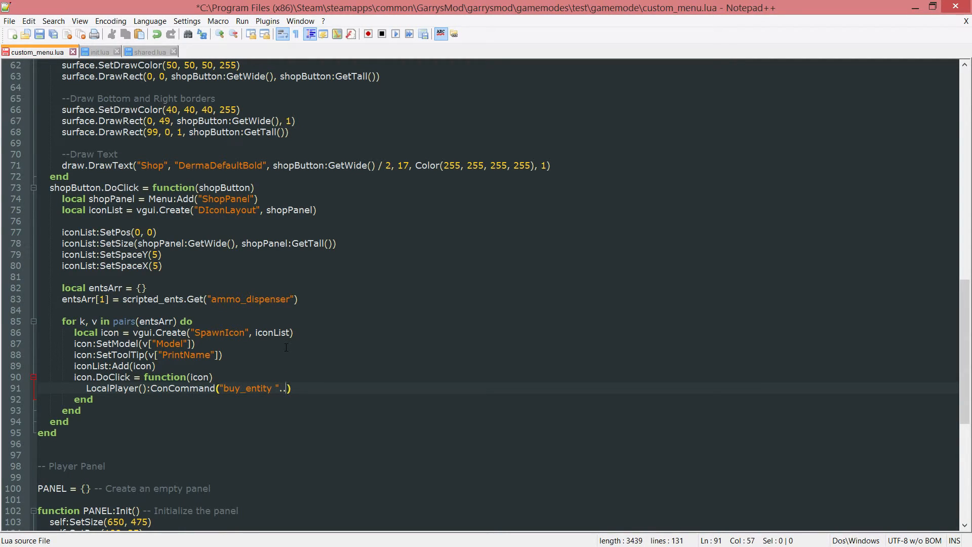
type("v[\"\"")
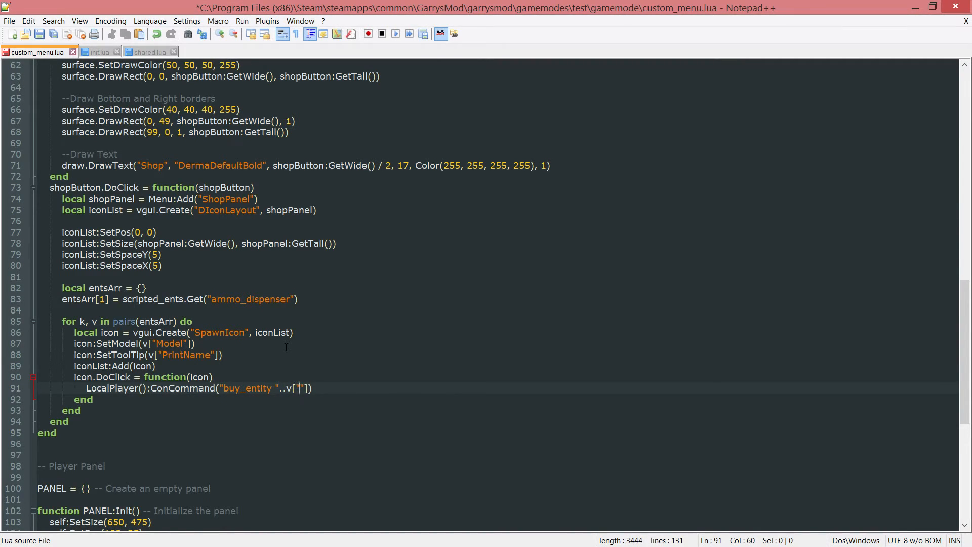
type("ClassName")
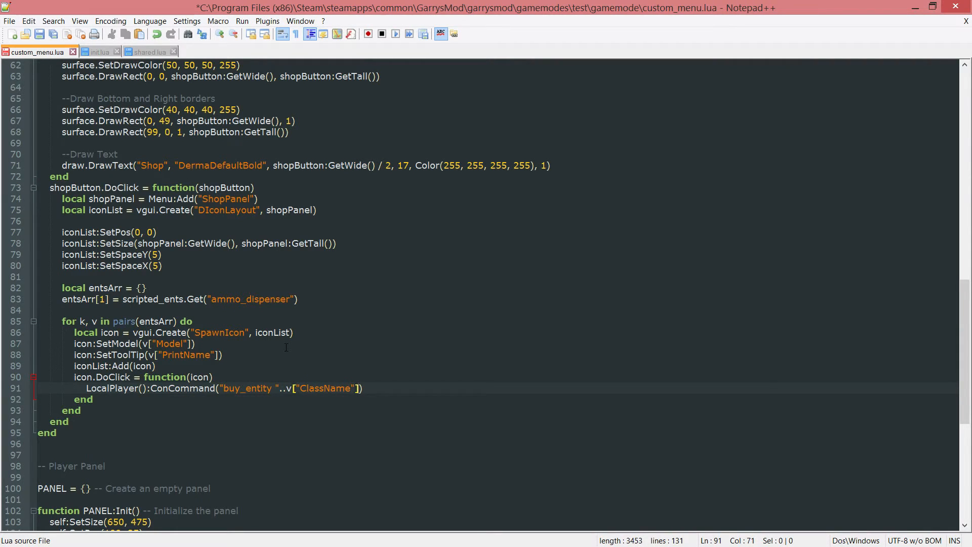
key("ctrl+s")
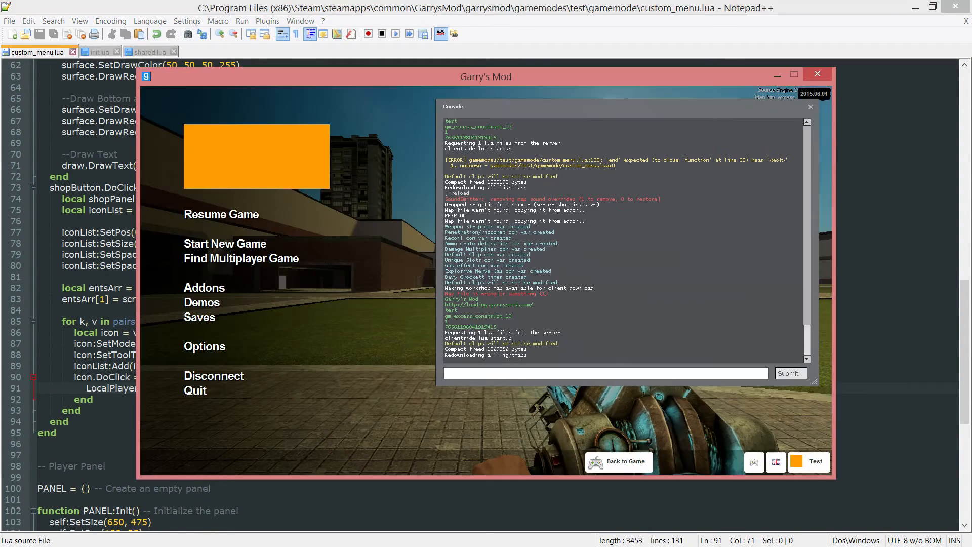
Resume the game and check the menu's Shop tab for the Ammo Dispenser spawn icon
left_click(224, 243)
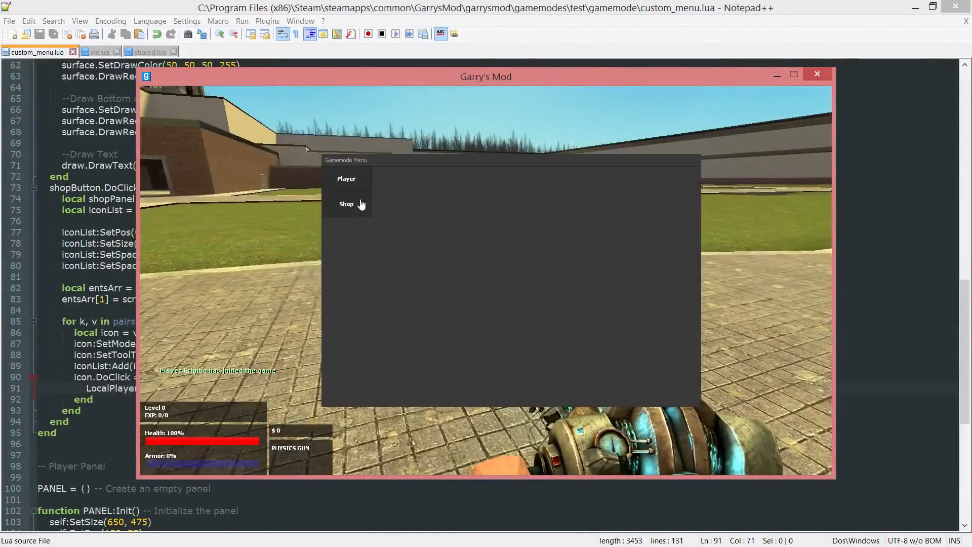
left_click(347, 205)
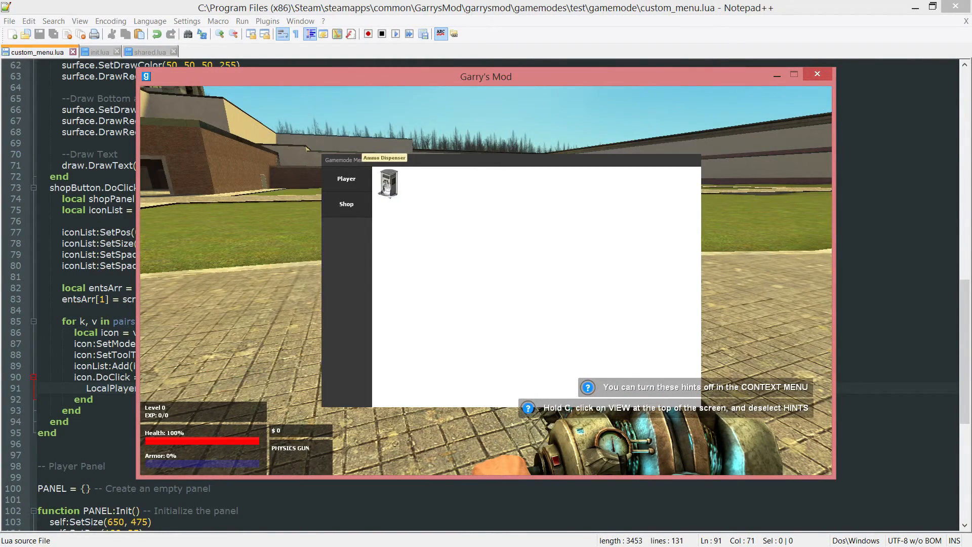
mouse_move(422, 180)
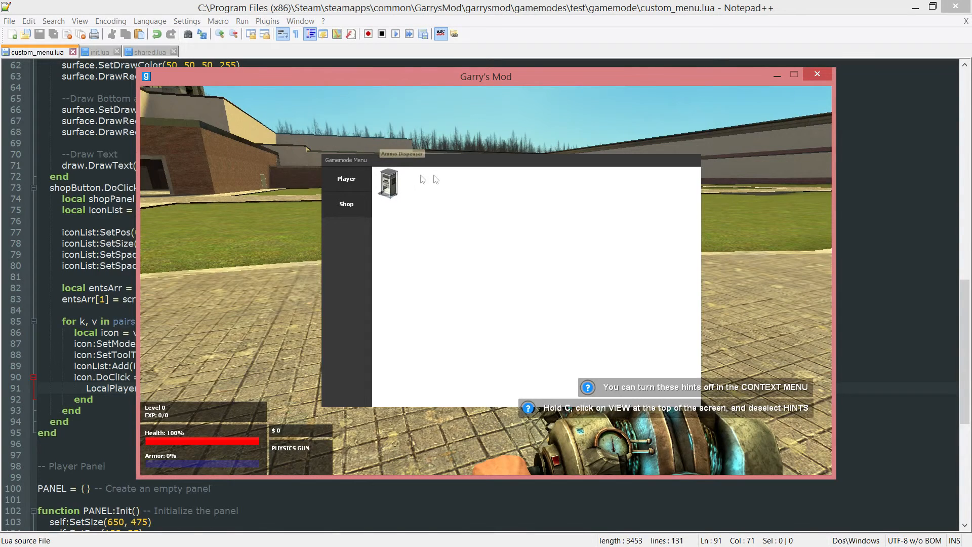